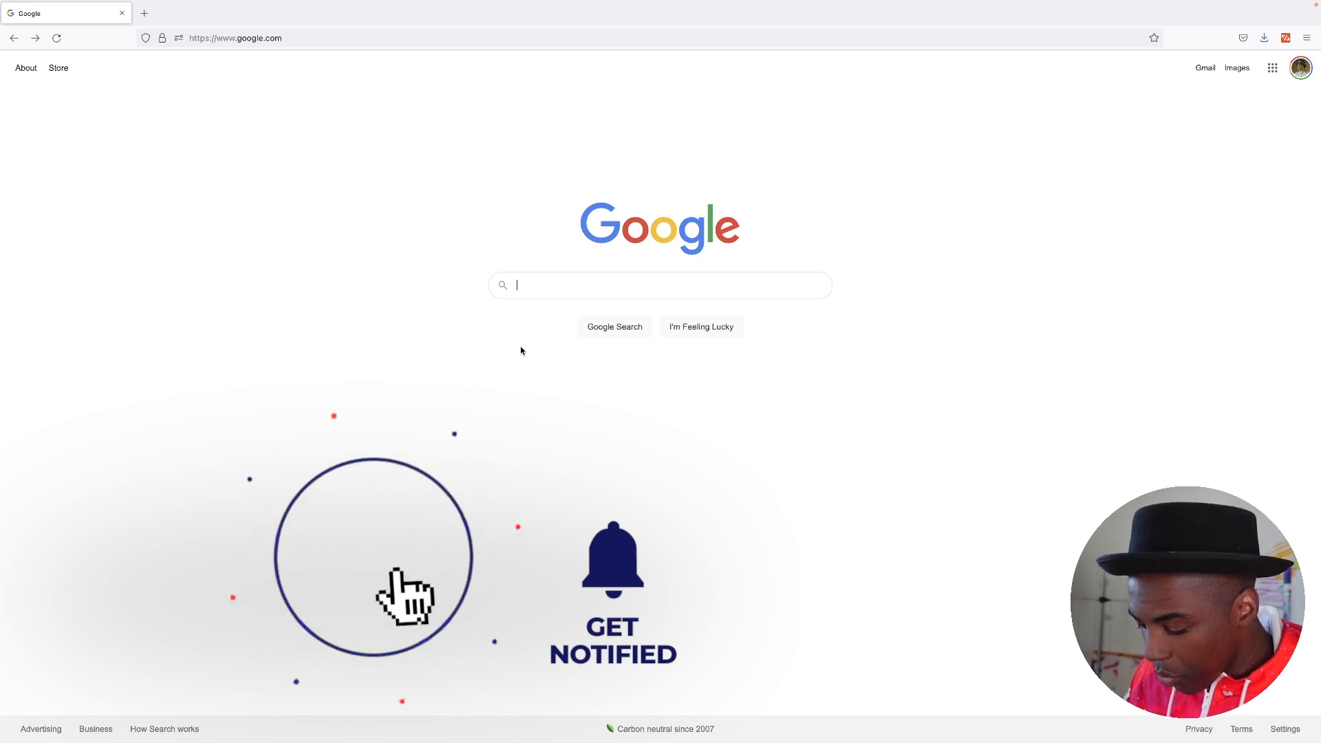
Search Google for 'midjourney' via the suggestion after typing 'mid'
text(mid)
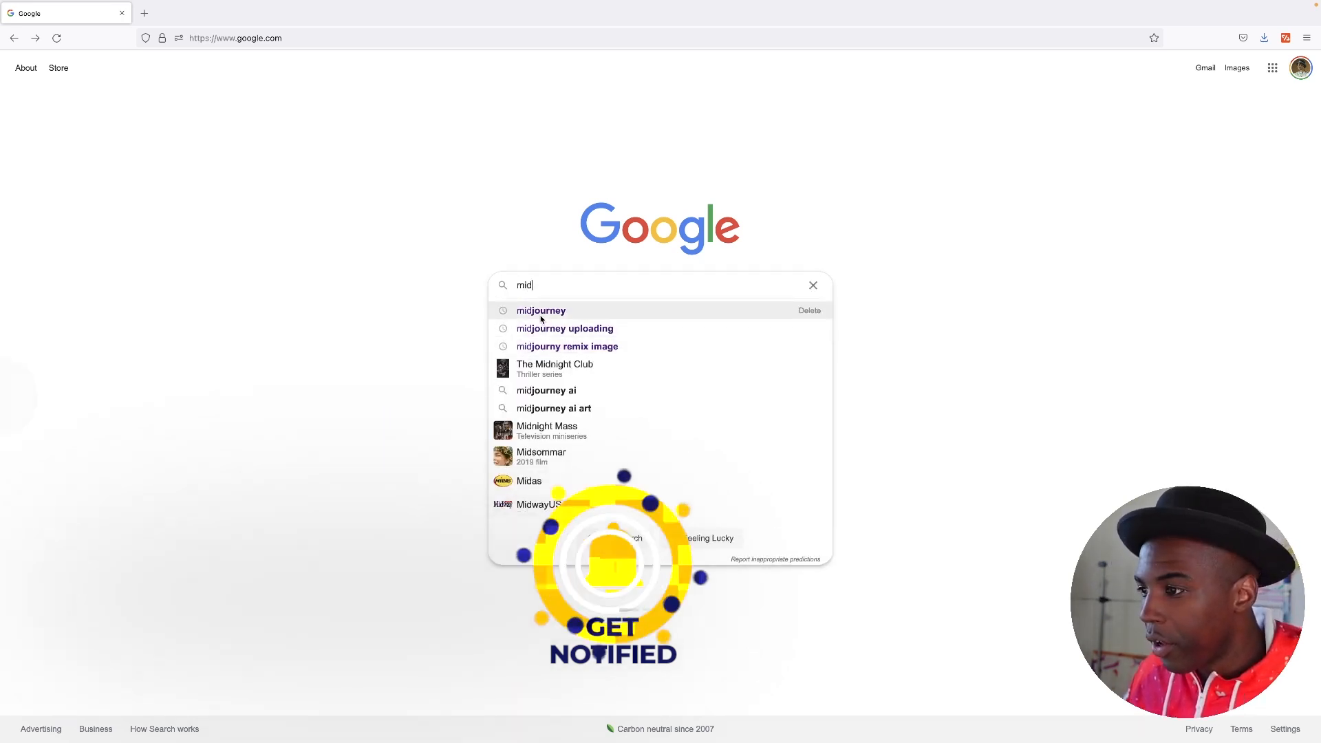
click(541, 311)
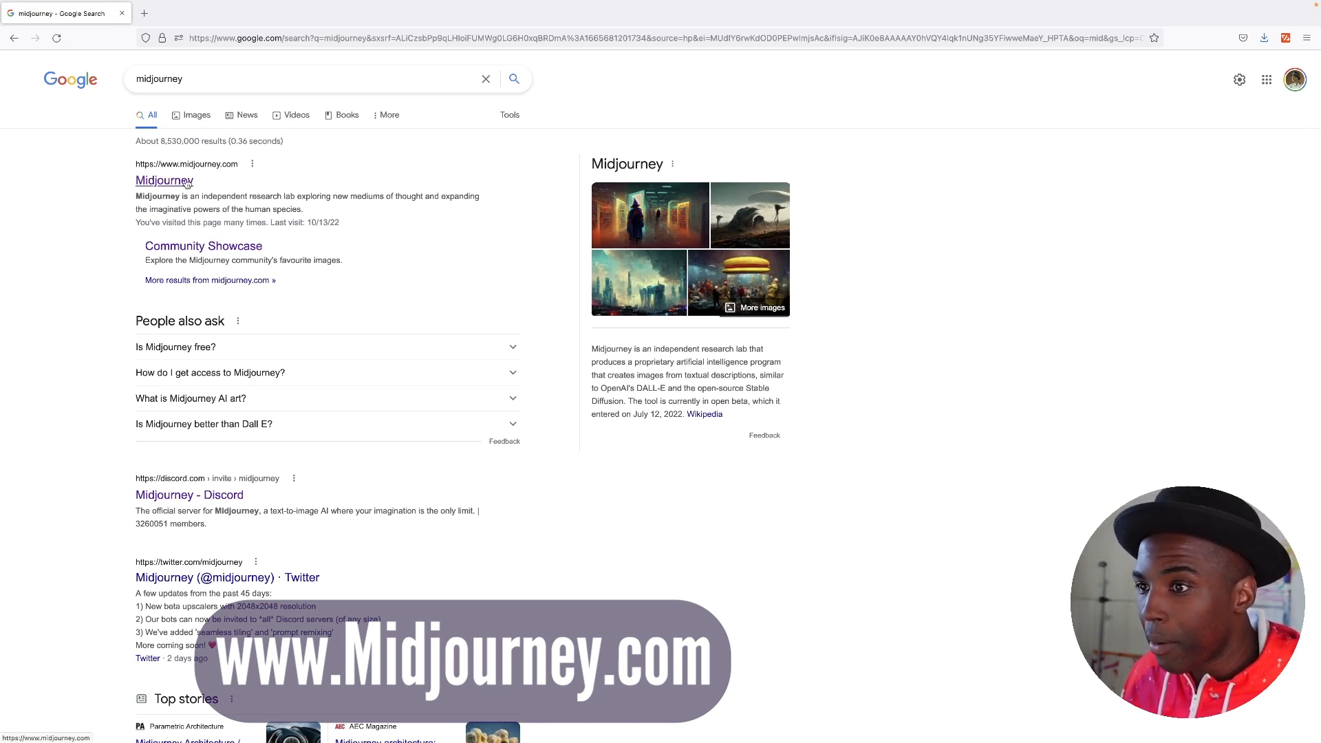
Open the official midjourney.com result and scroll through its homepage
click(163, 181)
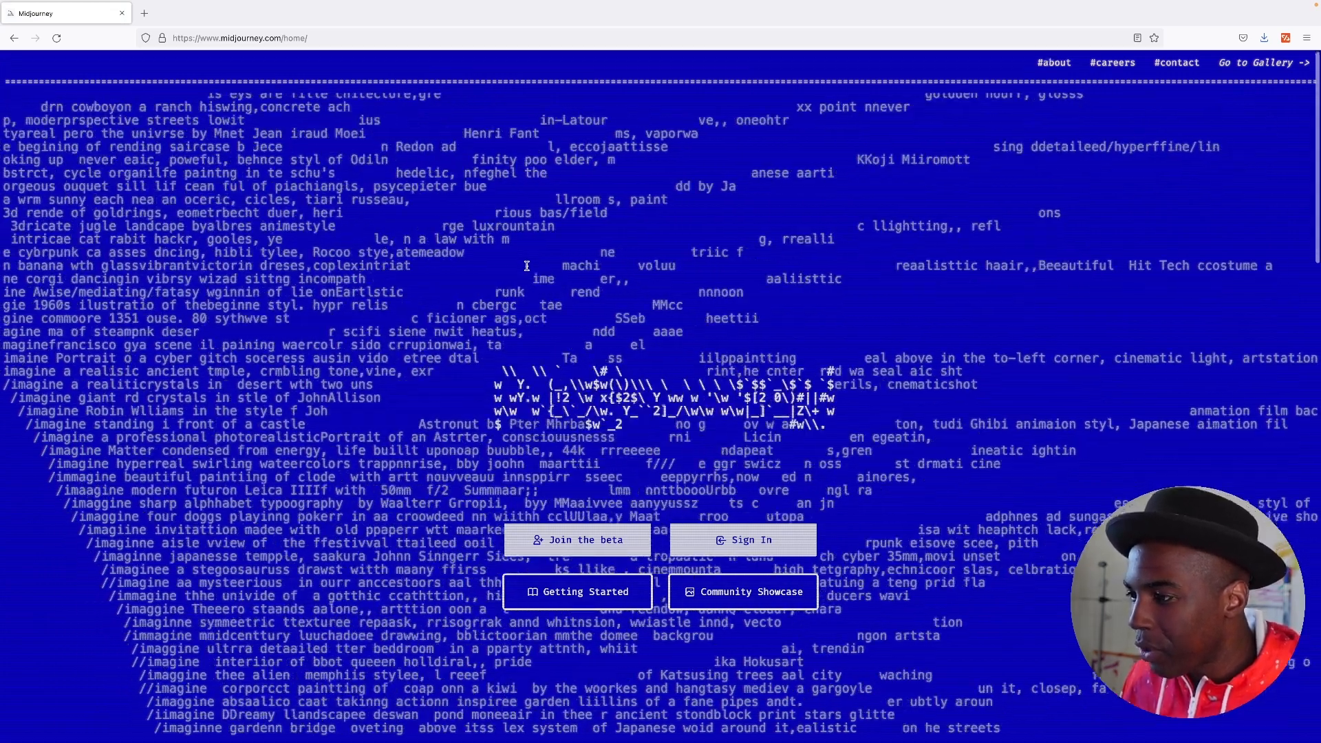
scroll(down, 3)
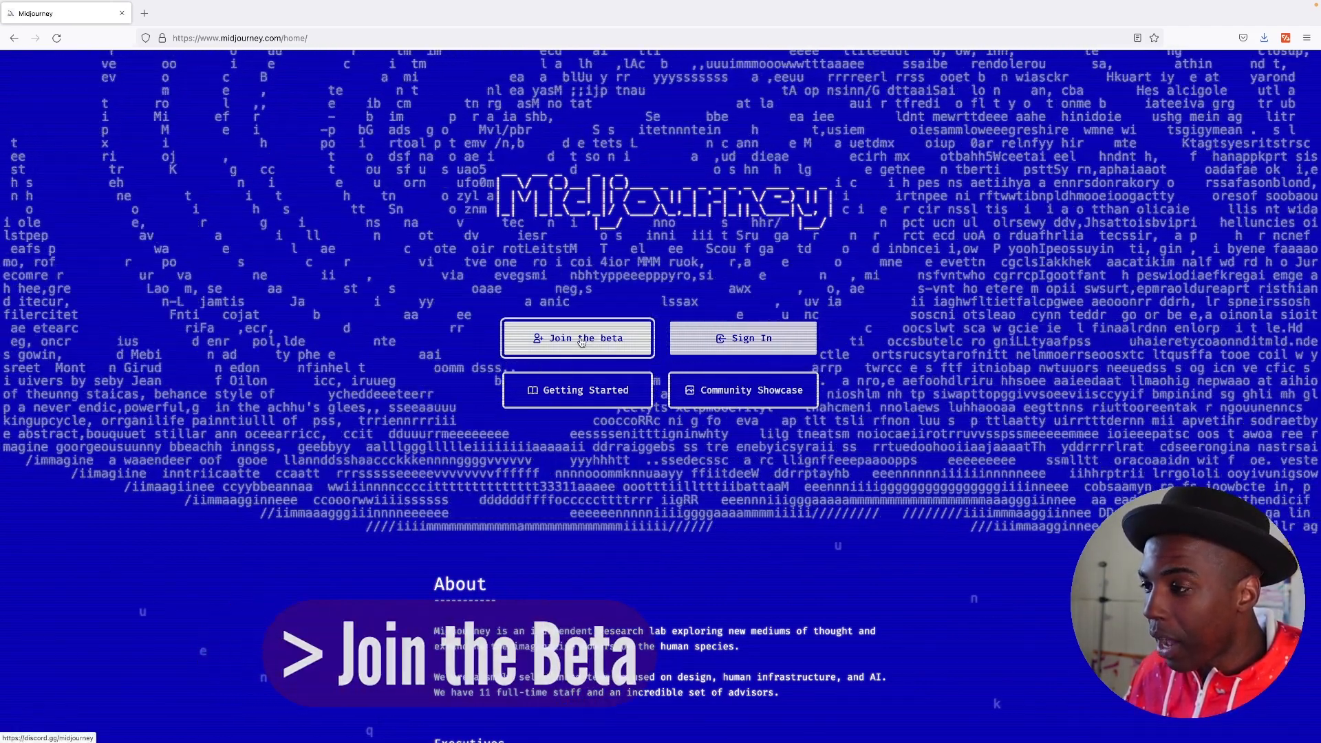
Join the Midjourney beta, accept the server invite, and continue to Discord in the browser
click(576, 338)
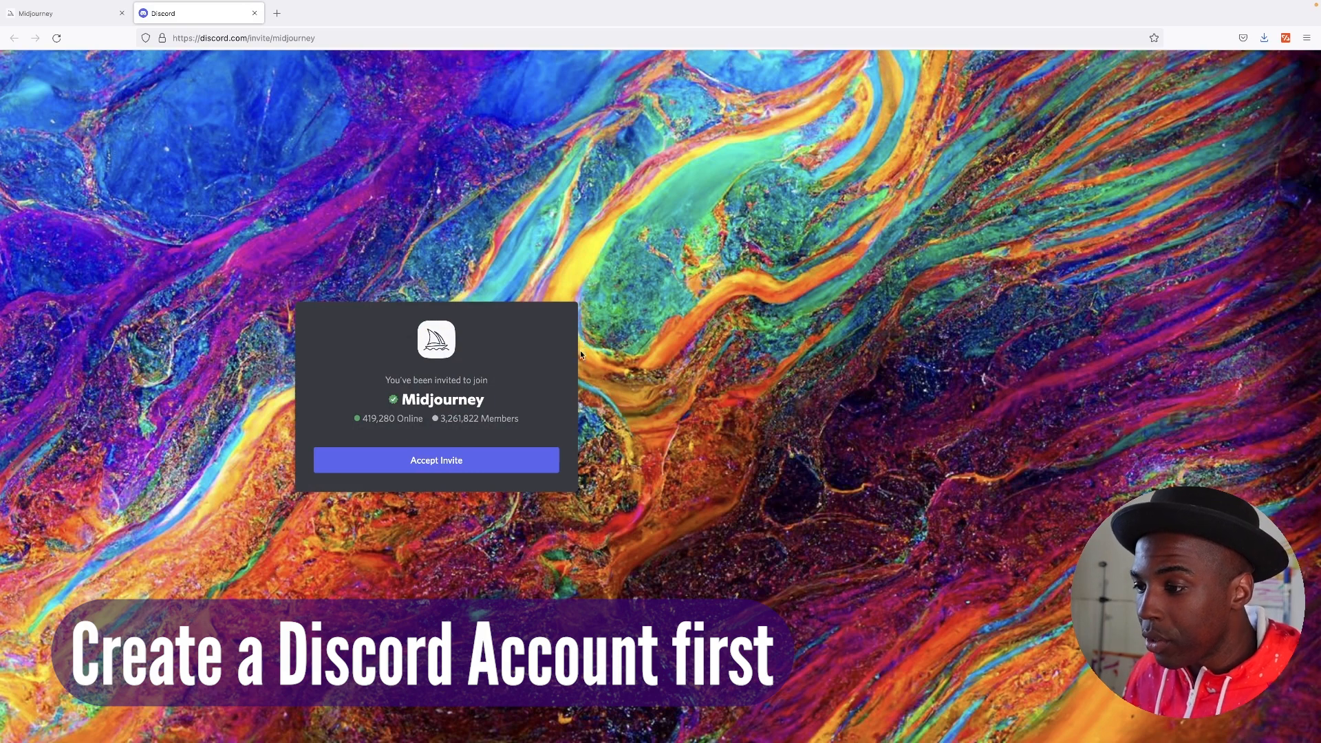
click(435, 461)
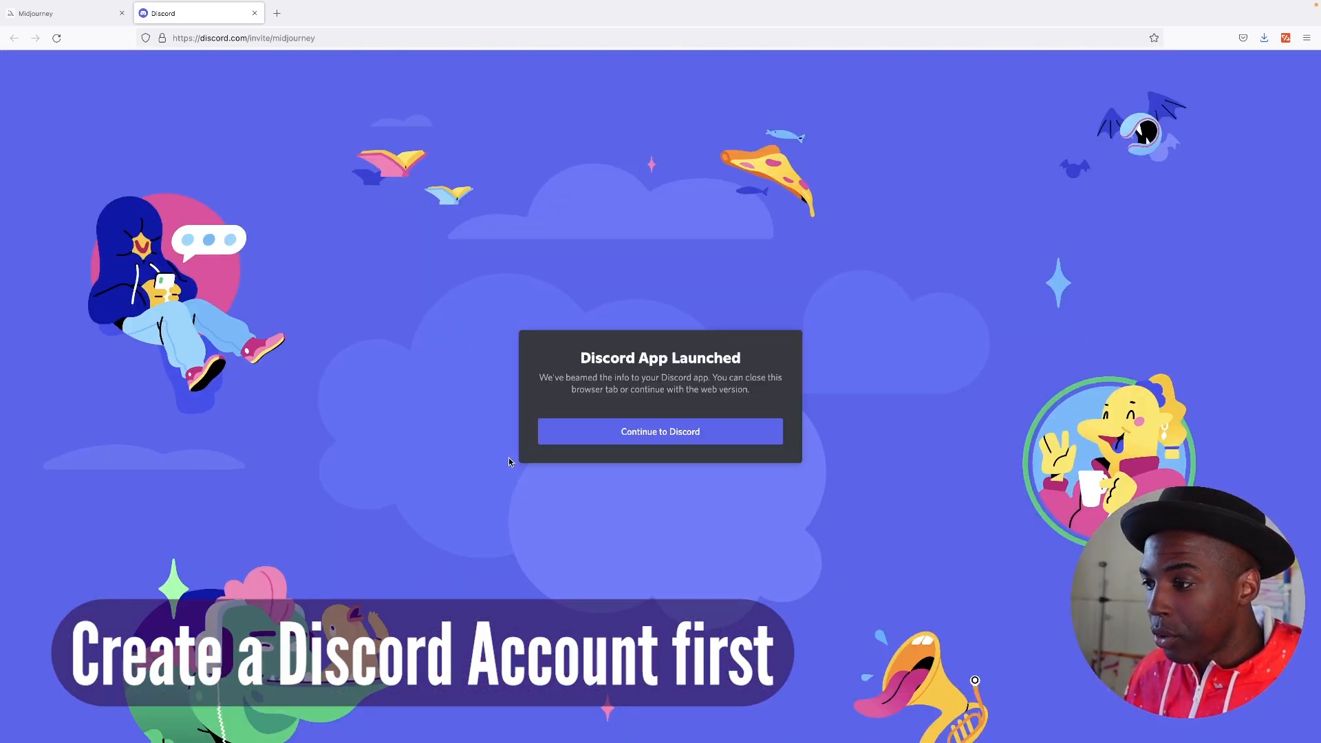
click(659, 431)
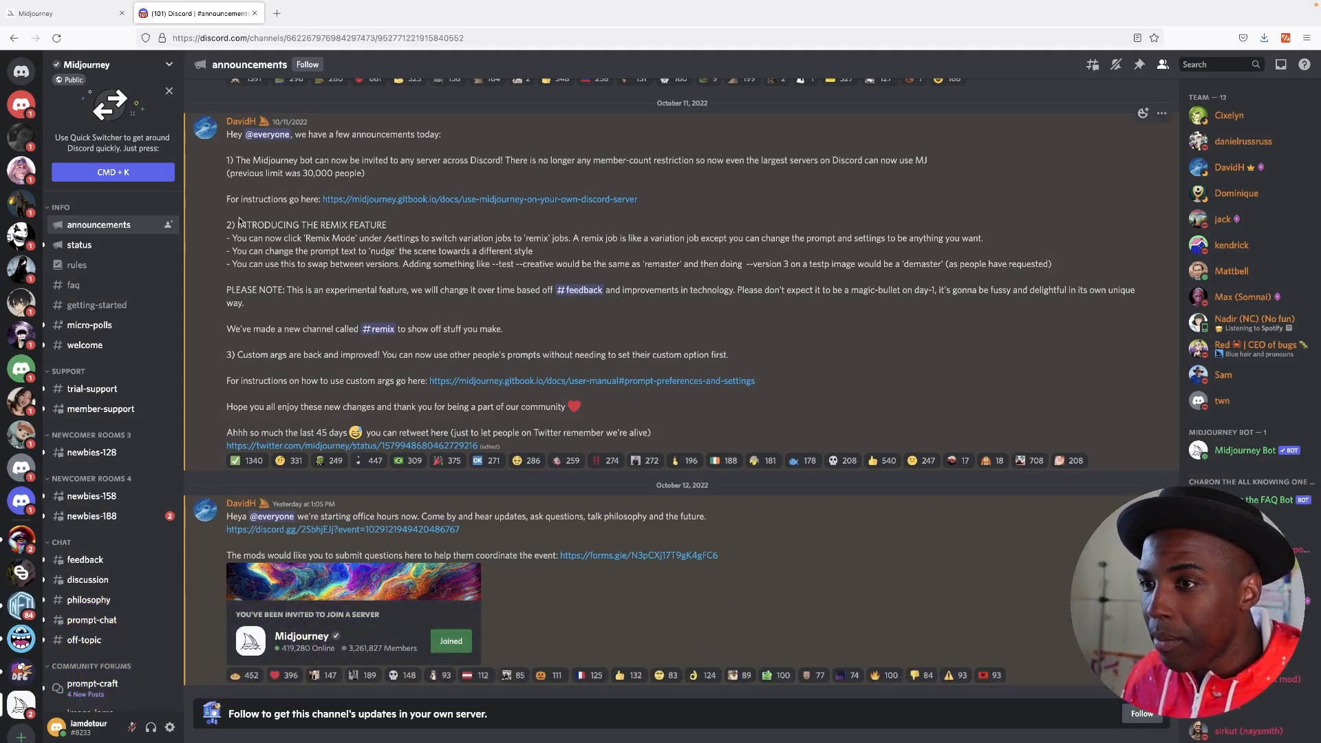
Read the #welcome channel directions, then switch to #newbies-128
scroll(down, 3)
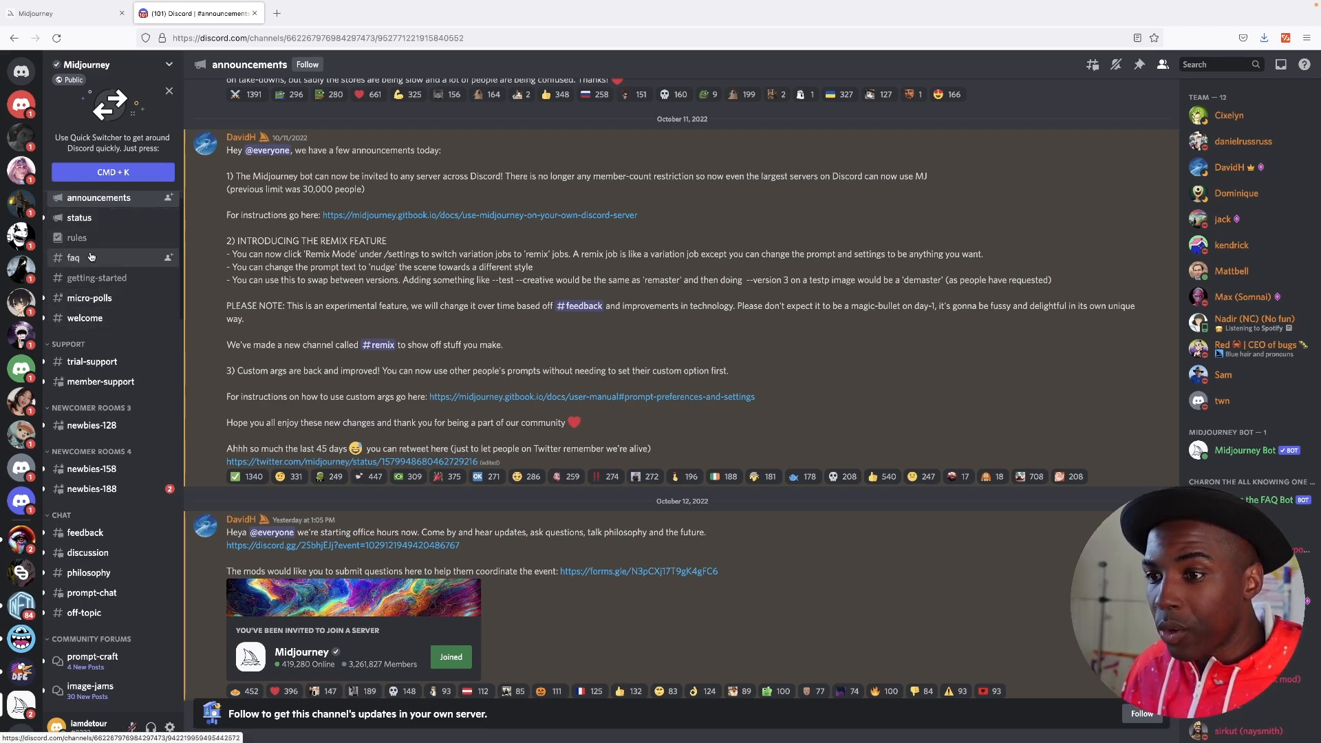
mouse_move(110, 318)
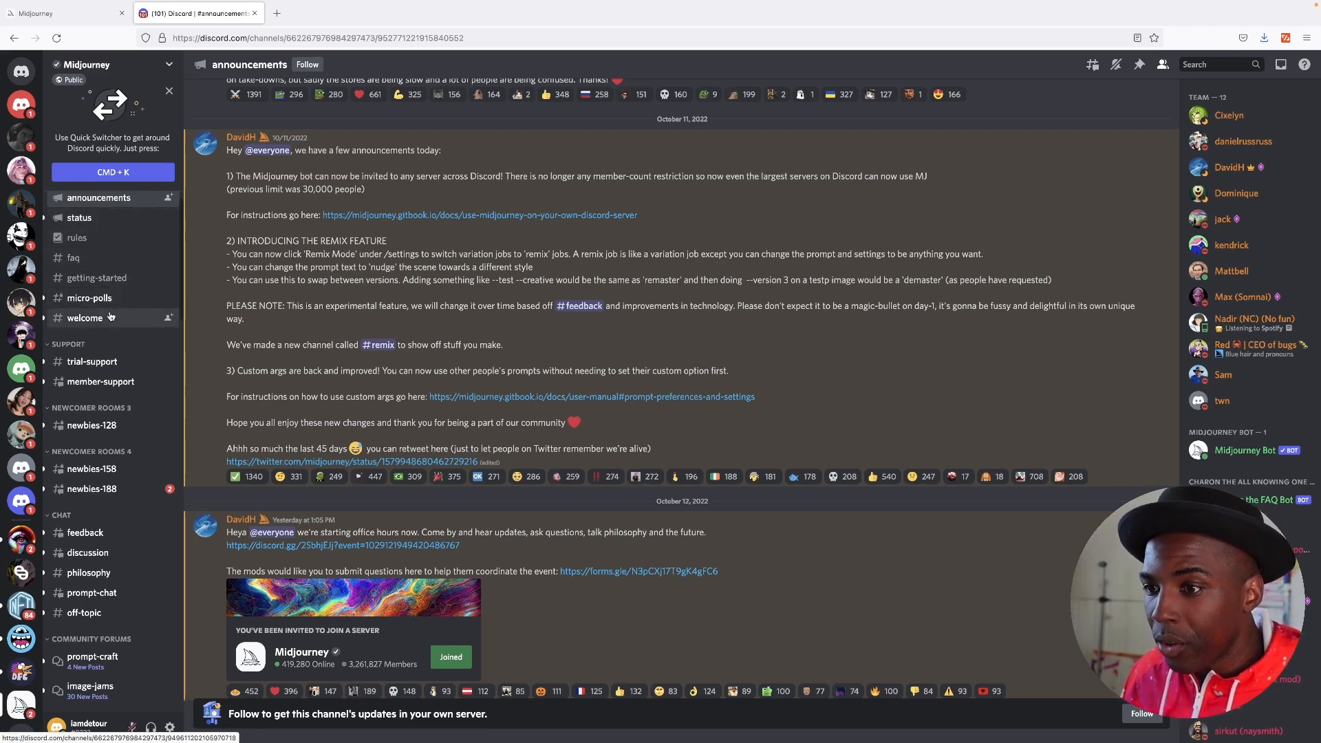
click(84, 318)
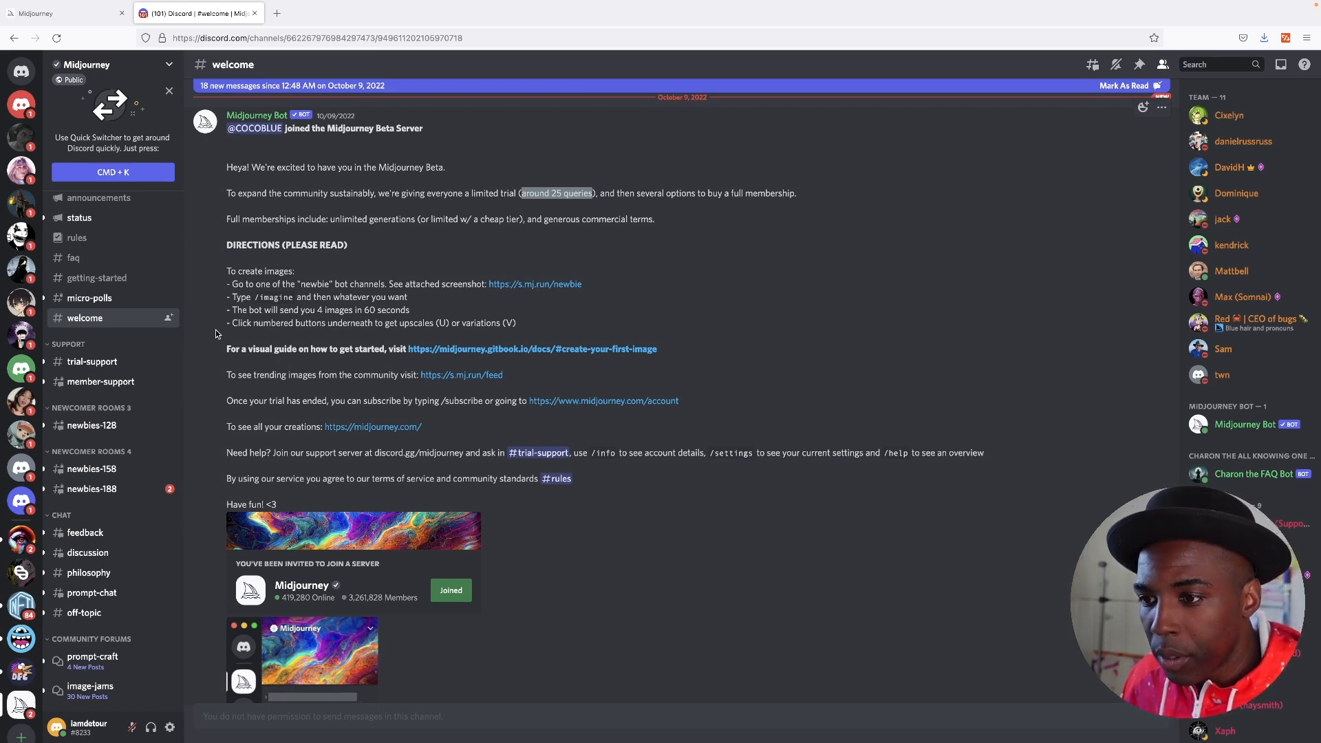
mouse_move(91, 425)
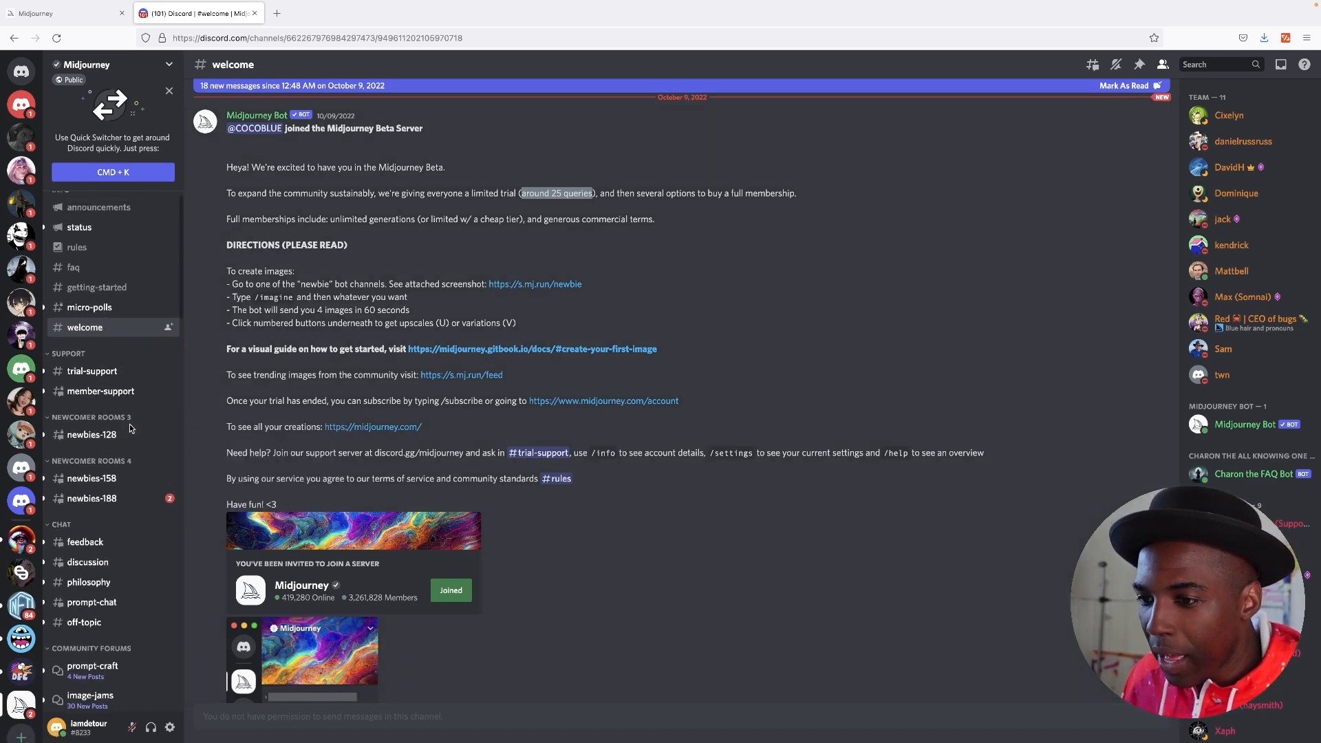
click(91, 435)
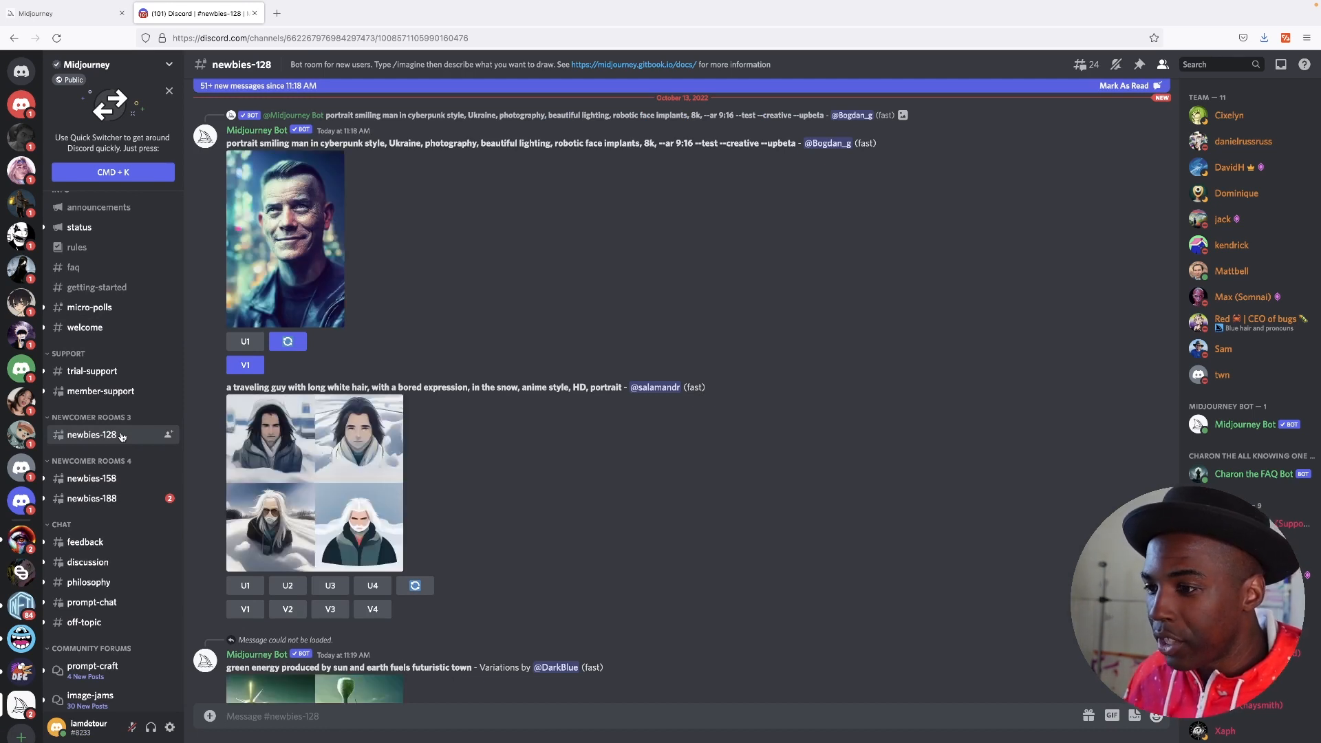
mouse_move(207, 416)
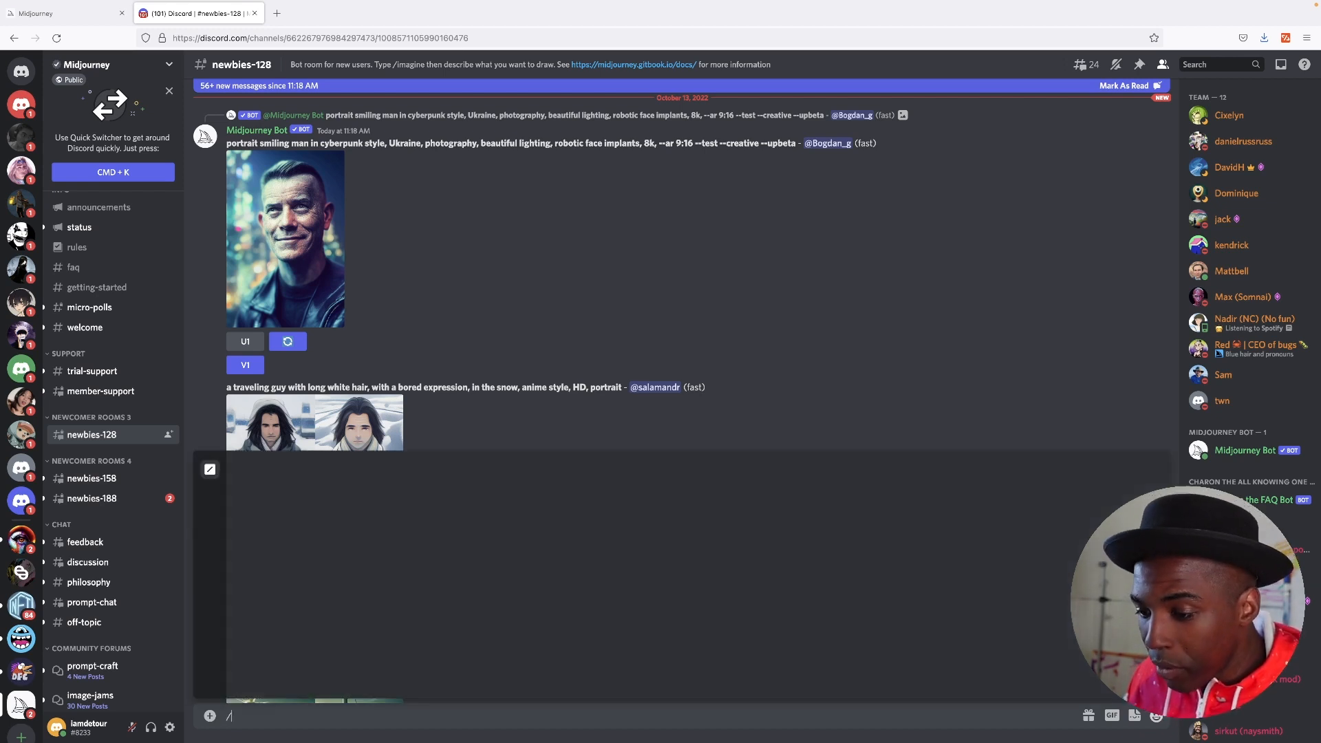
Enter the /imagine command in the #newbies-128 message box
text(/)
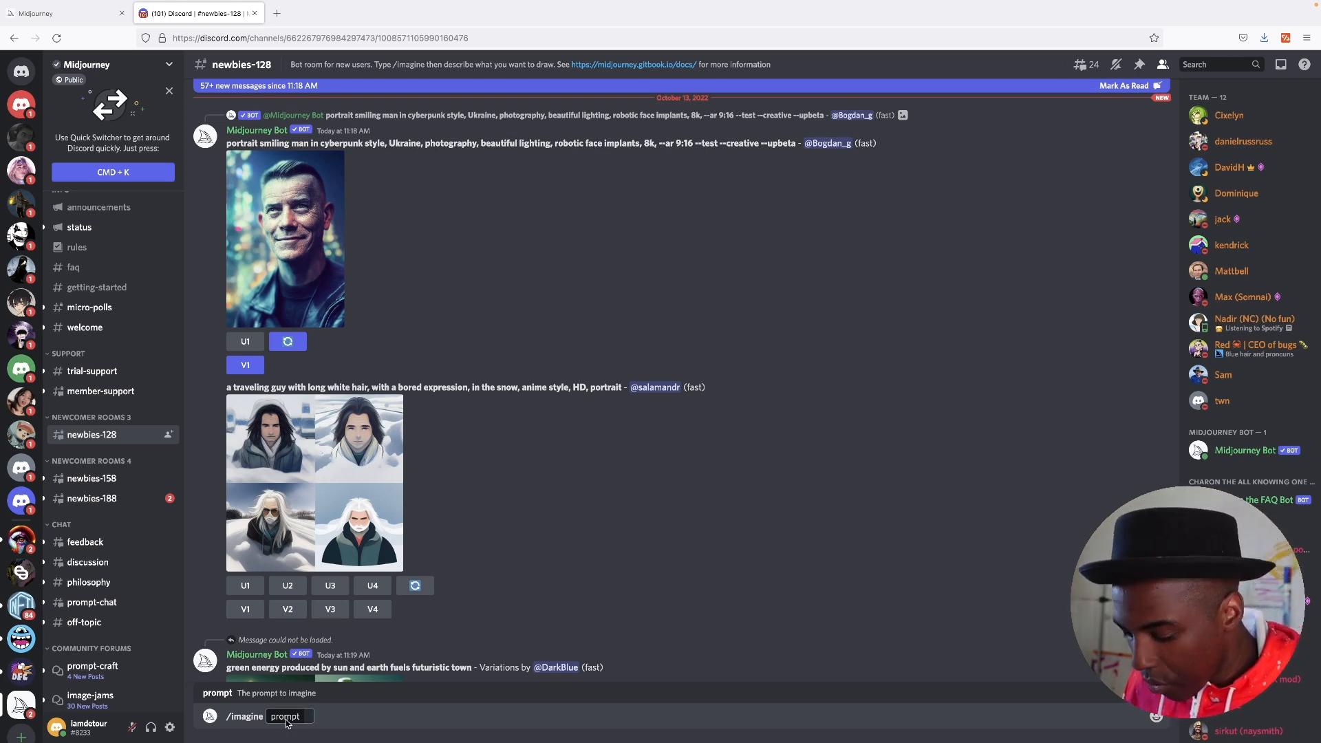
text(astronaut endlessly walking the mars desert, sunset, space view, cinematic lighting)
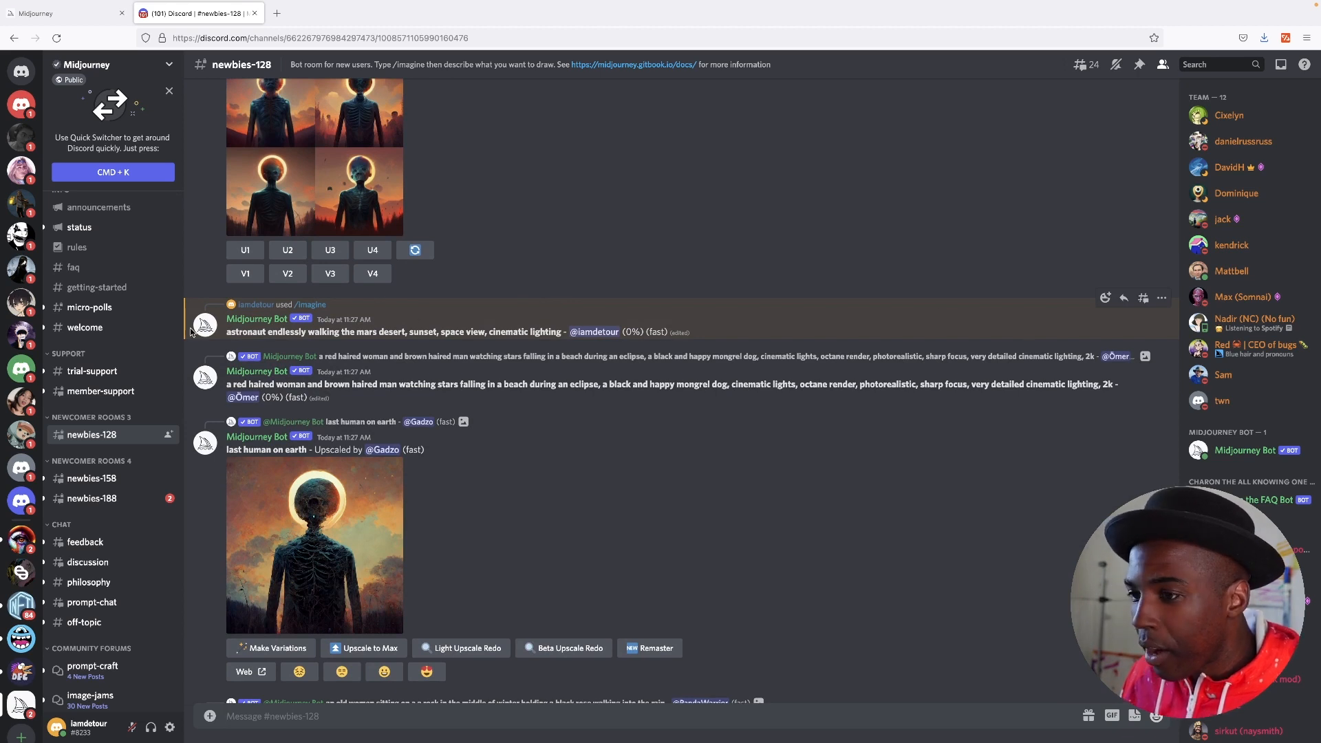
mouse_move(586, 320)
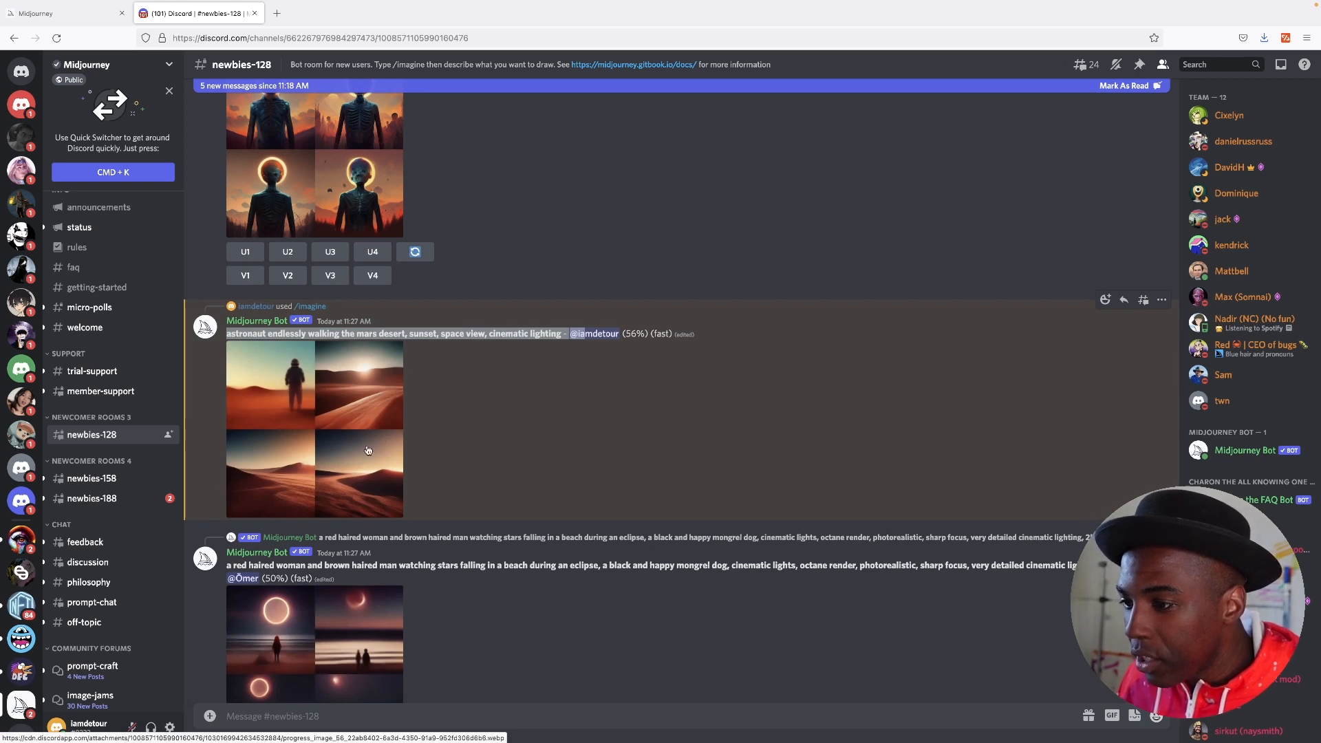
mouse_move(395, 443)
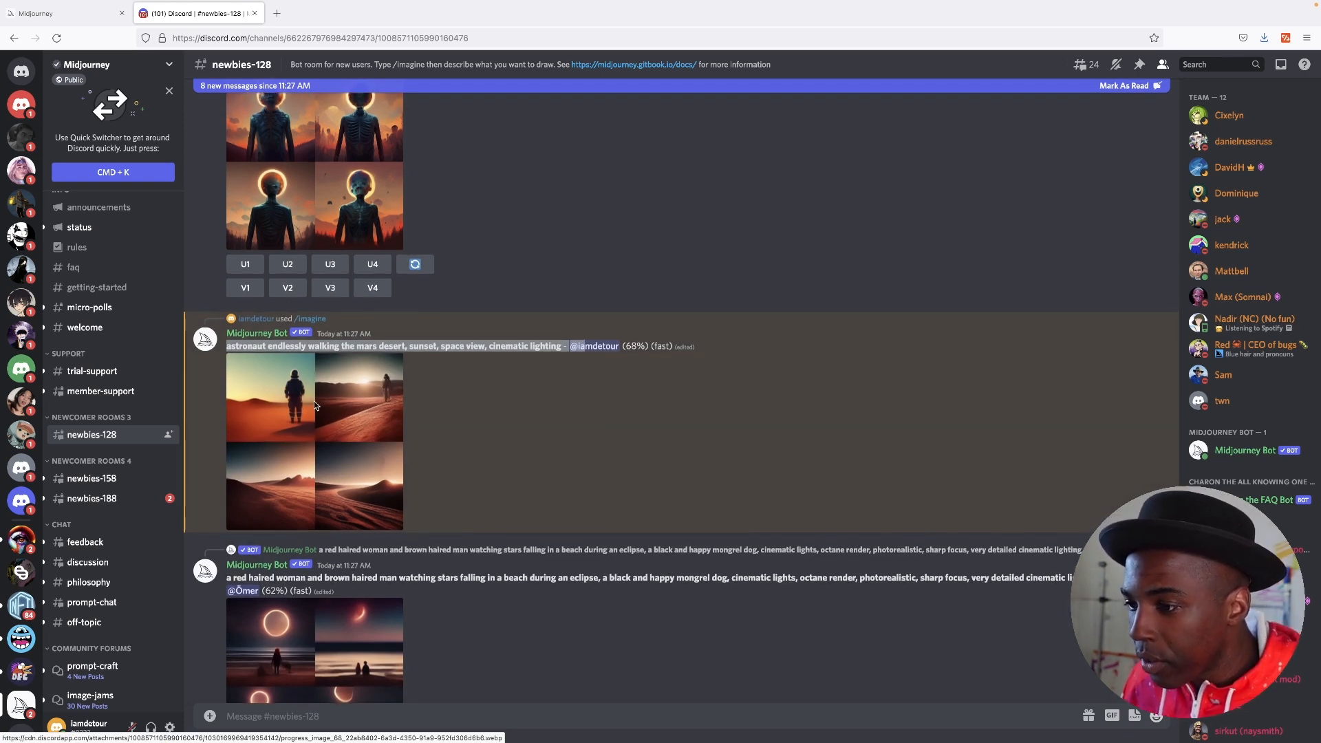
Wait for the astronaut-on-Mars job to reach 100% and scroll to the grid
click(313, 396)
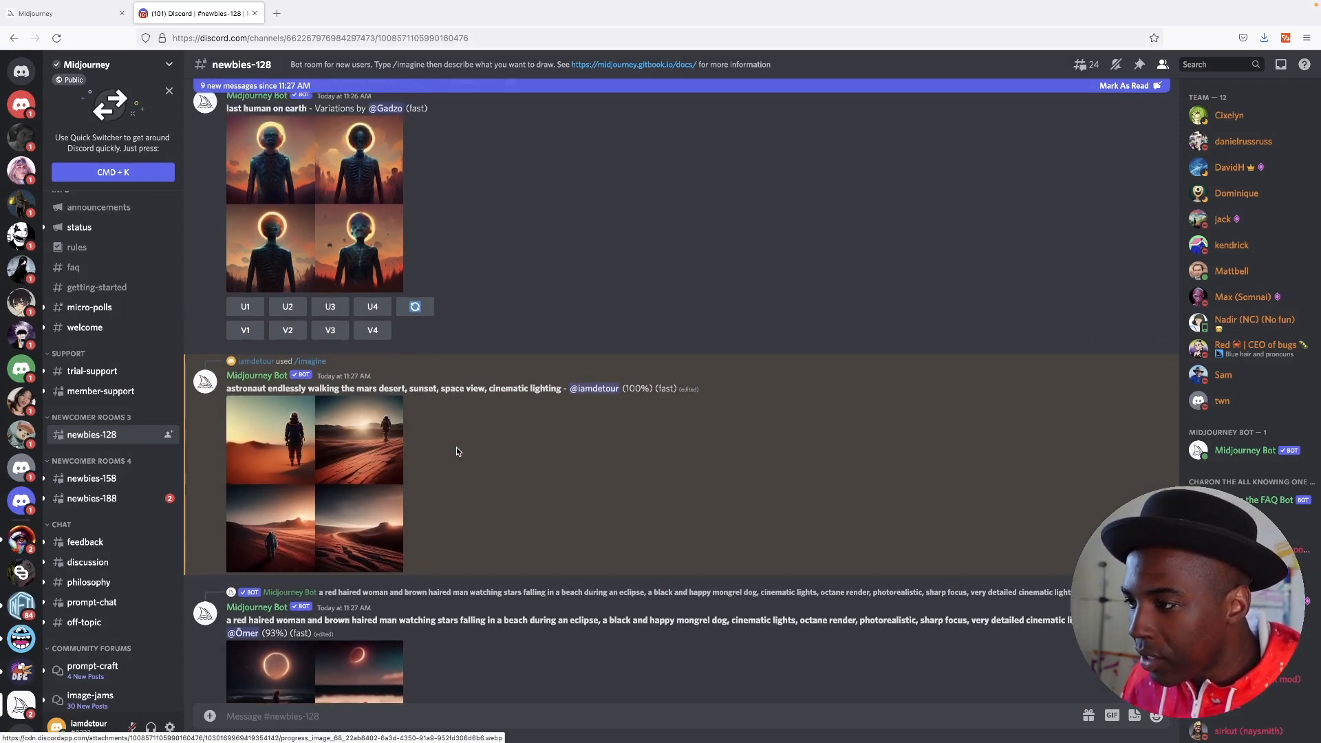
scroll(down, 3)
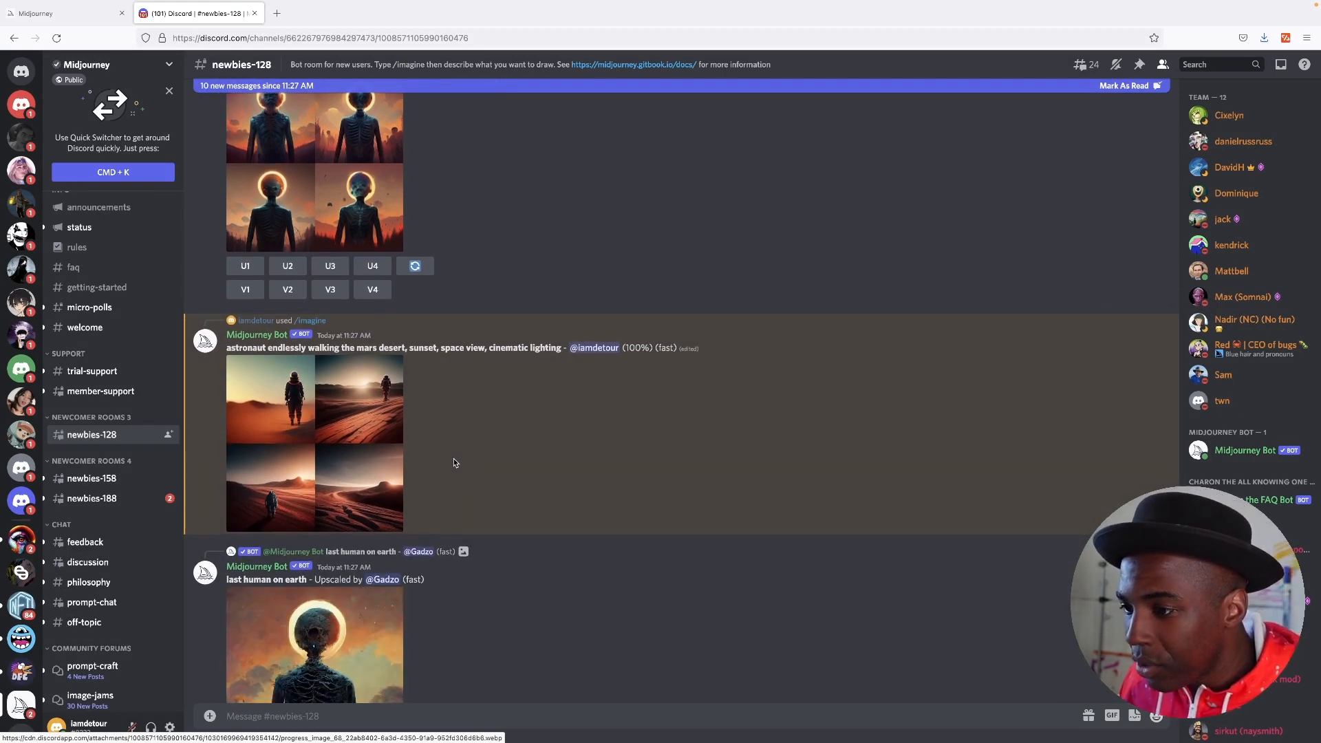
scroll(down, 3)
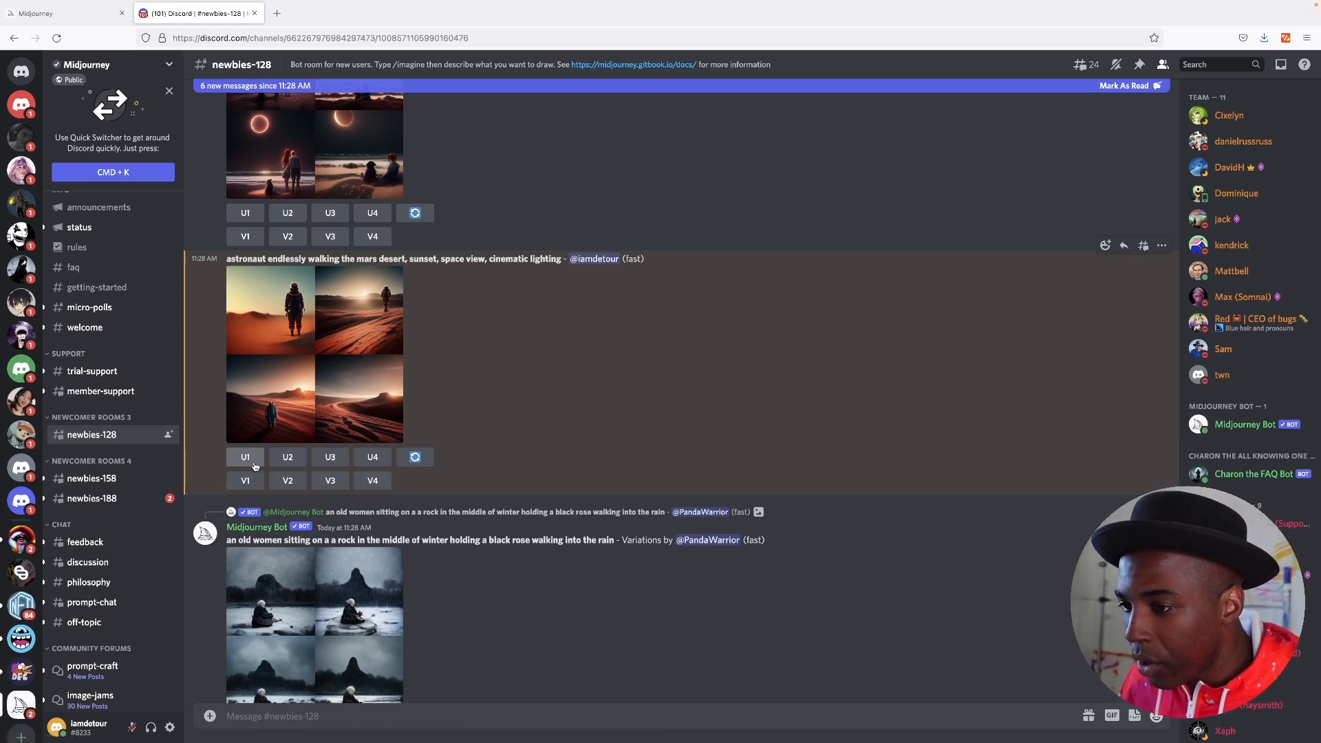
mouse_move(270, 341)
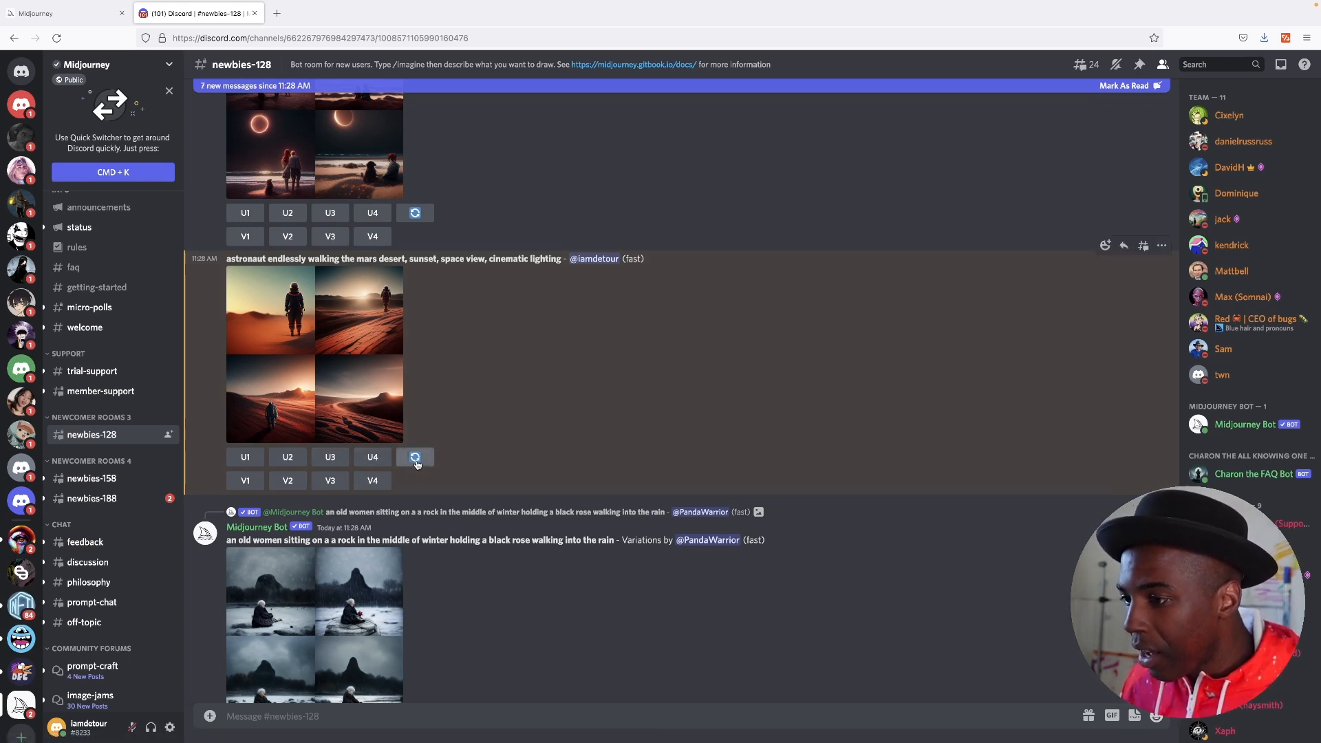
click(330, 213)
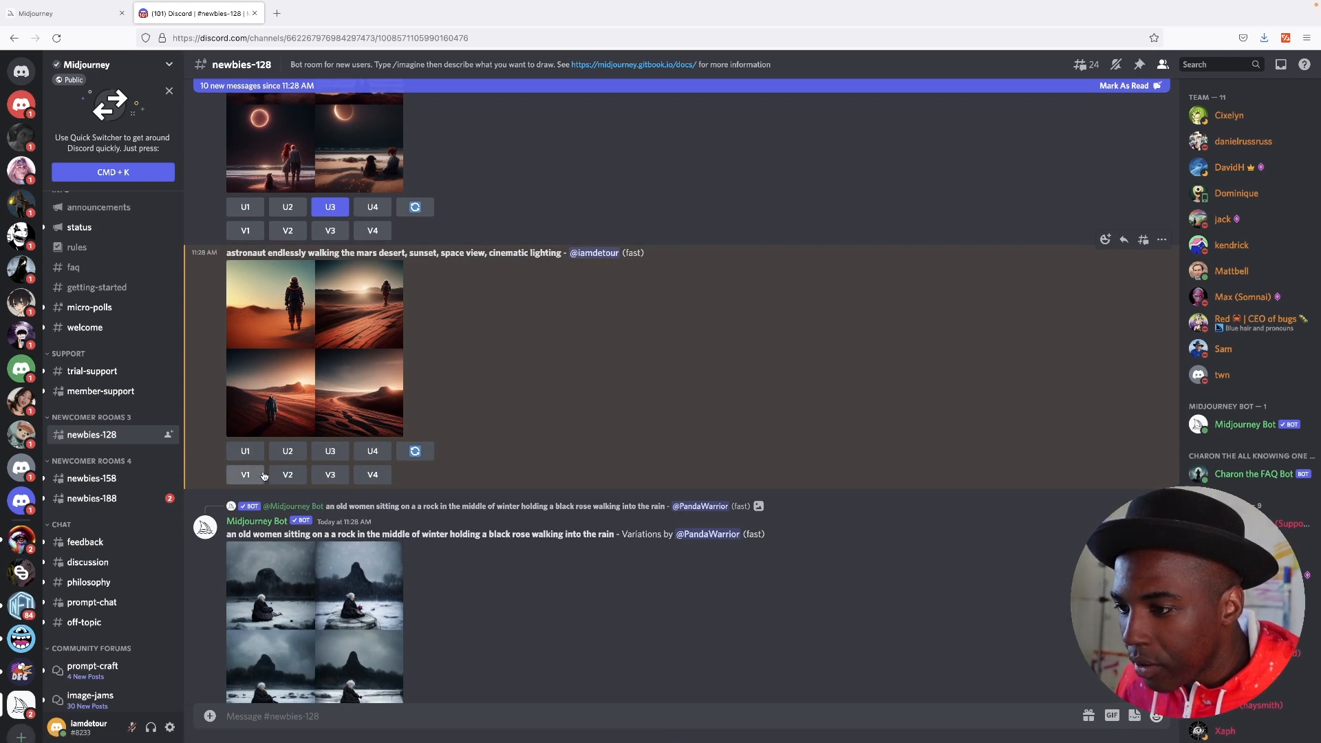
mouse_move(322, 447)
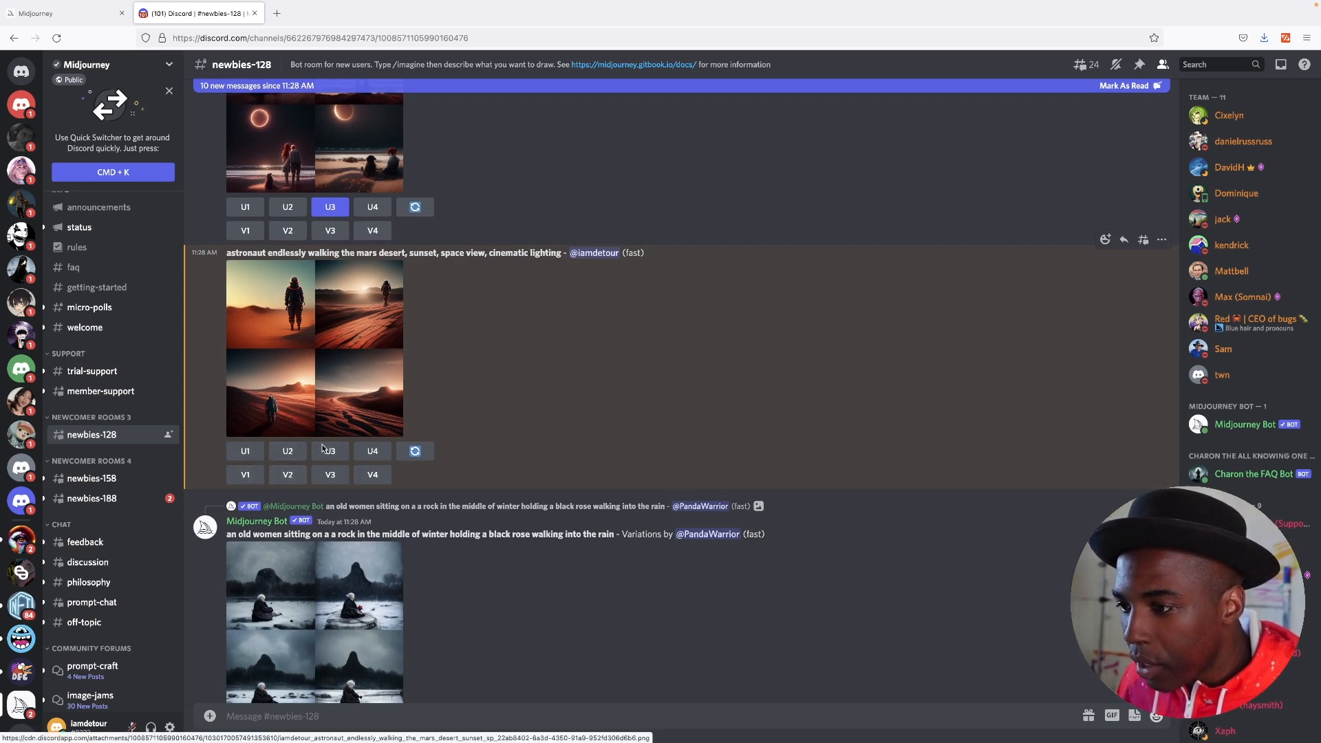
Upscale the third astronaut Mars image (U3) and open it at full size
click(329, 451)
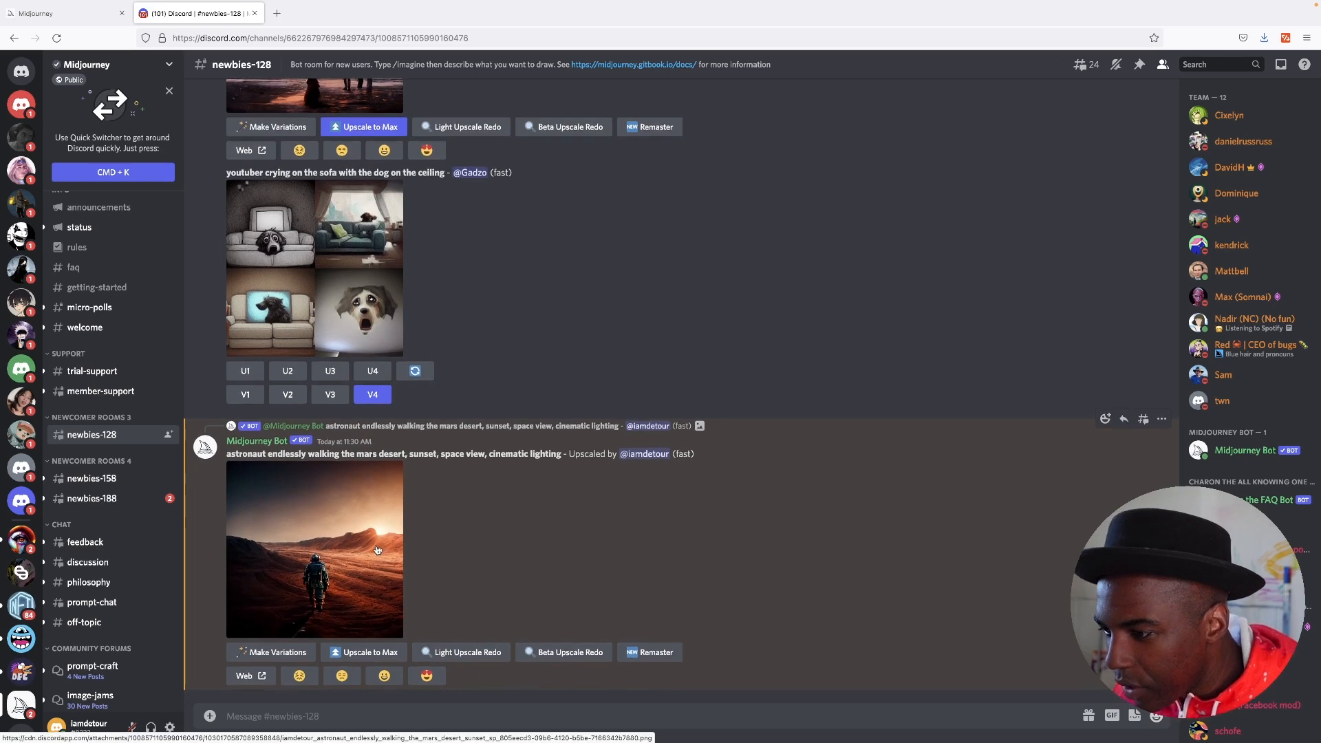
click(314, 548)
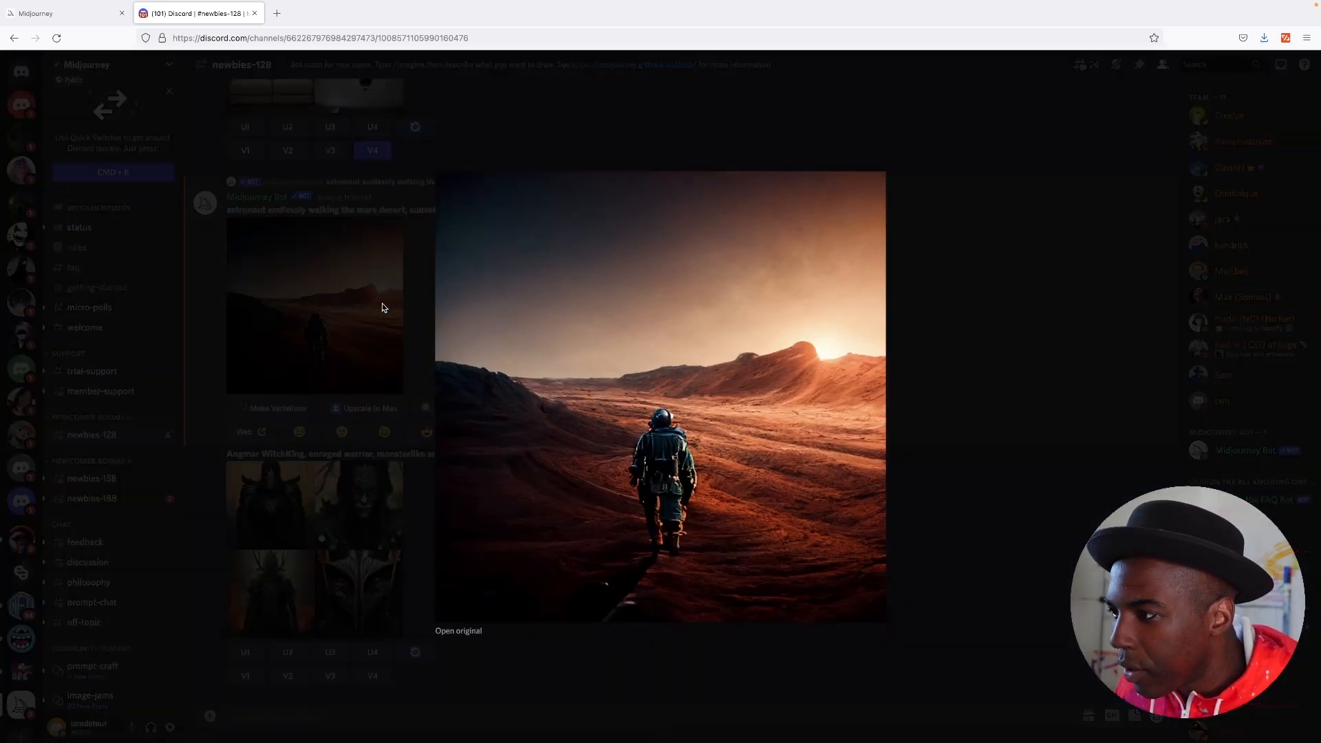
mouse_move(724, 465)
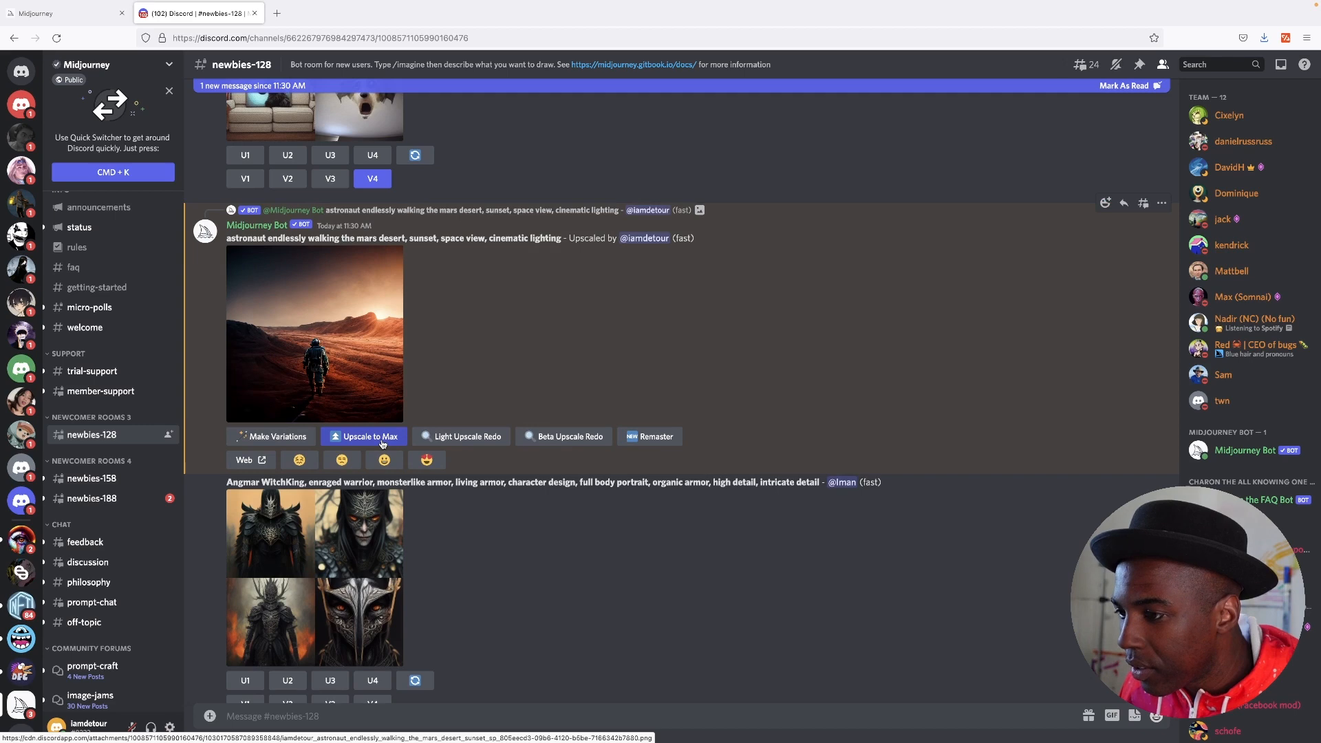
Save the enlarged max-upscaled astronaut image to the Desktop as PNG
scroll(down, 3)
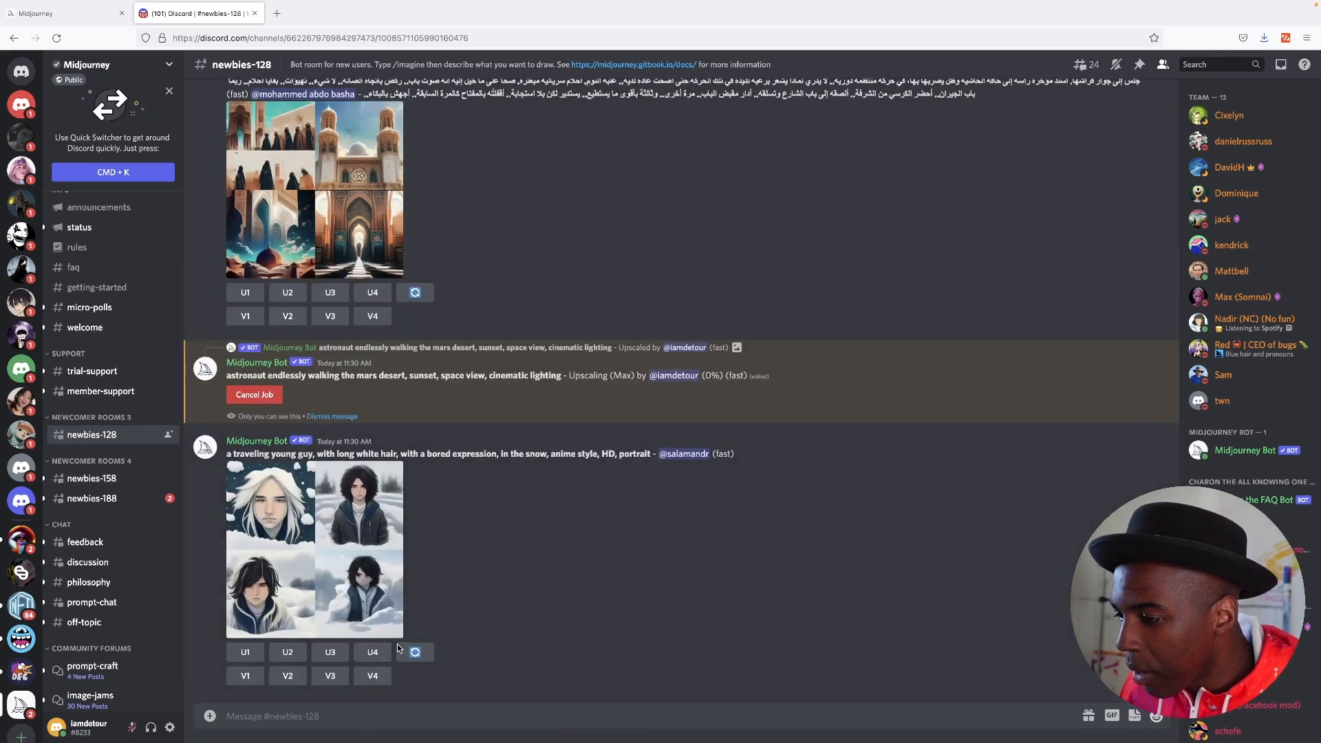
scroll(down, 3)
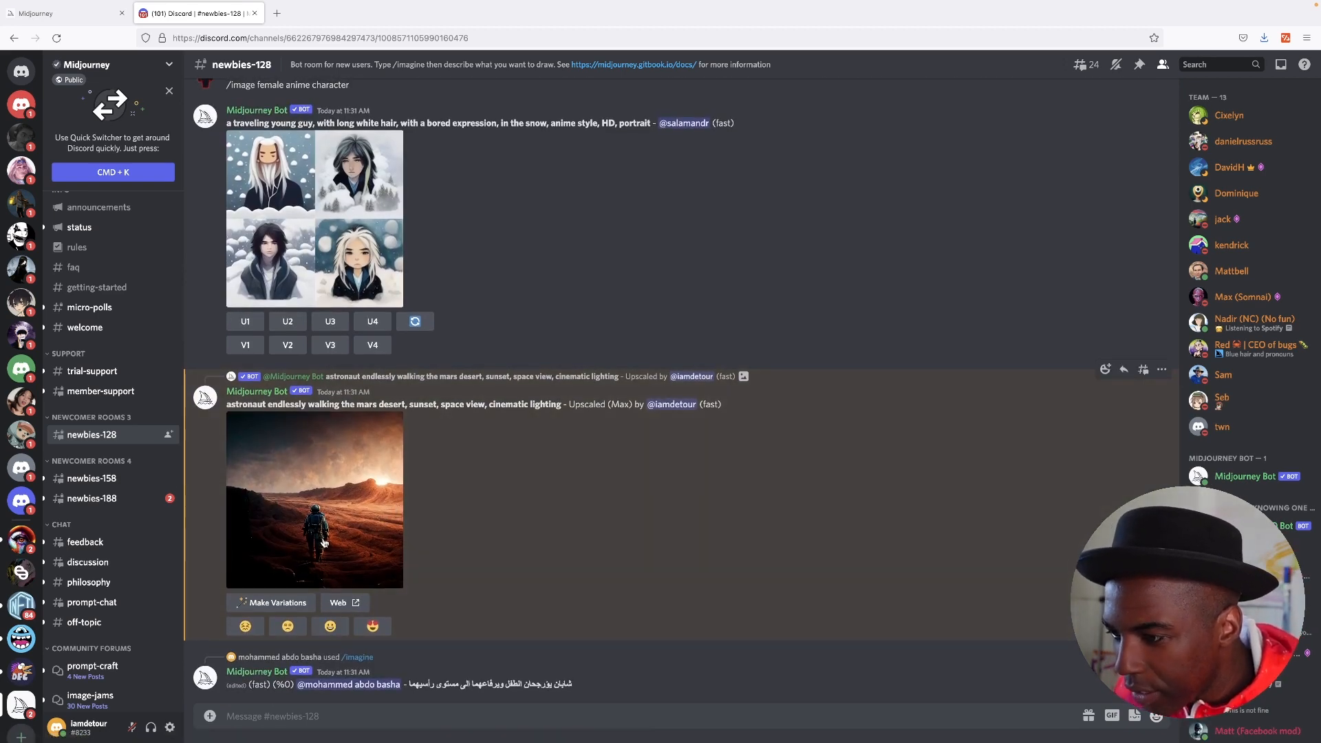
click(314, 500)
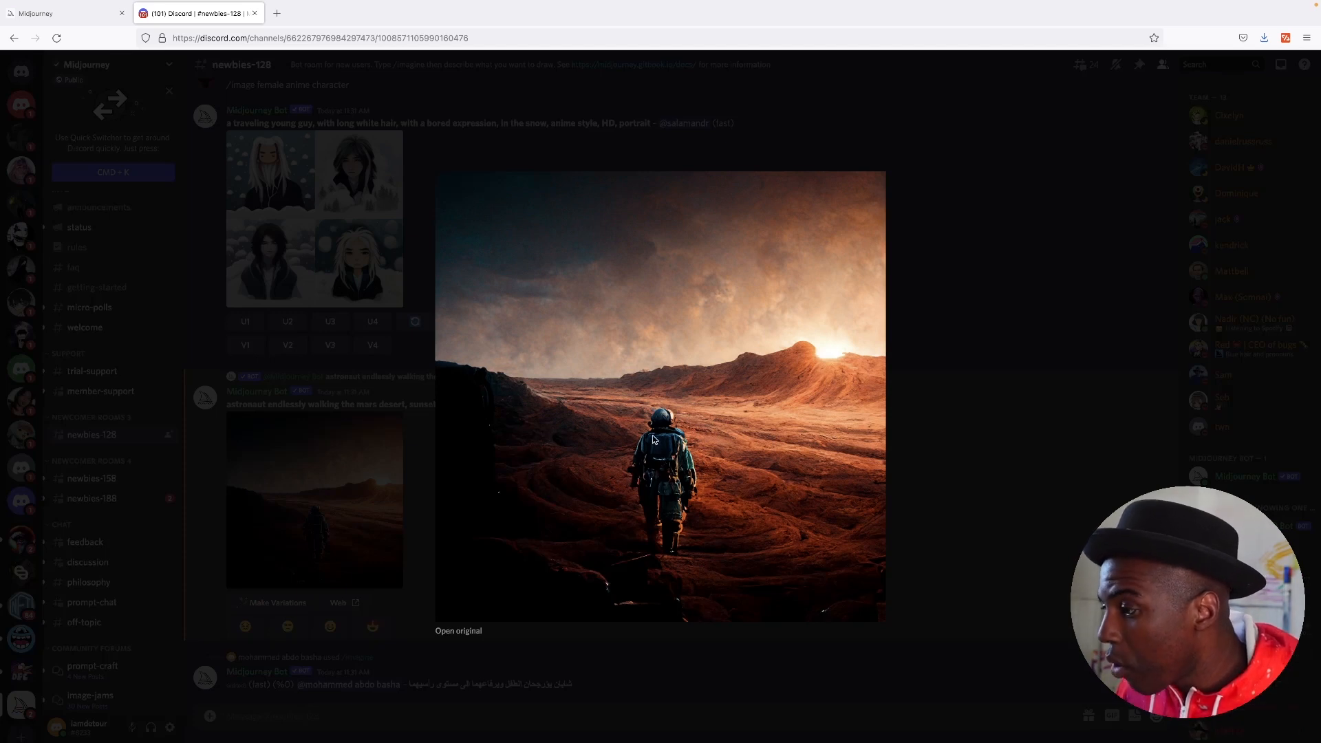
right_click(653, 438)
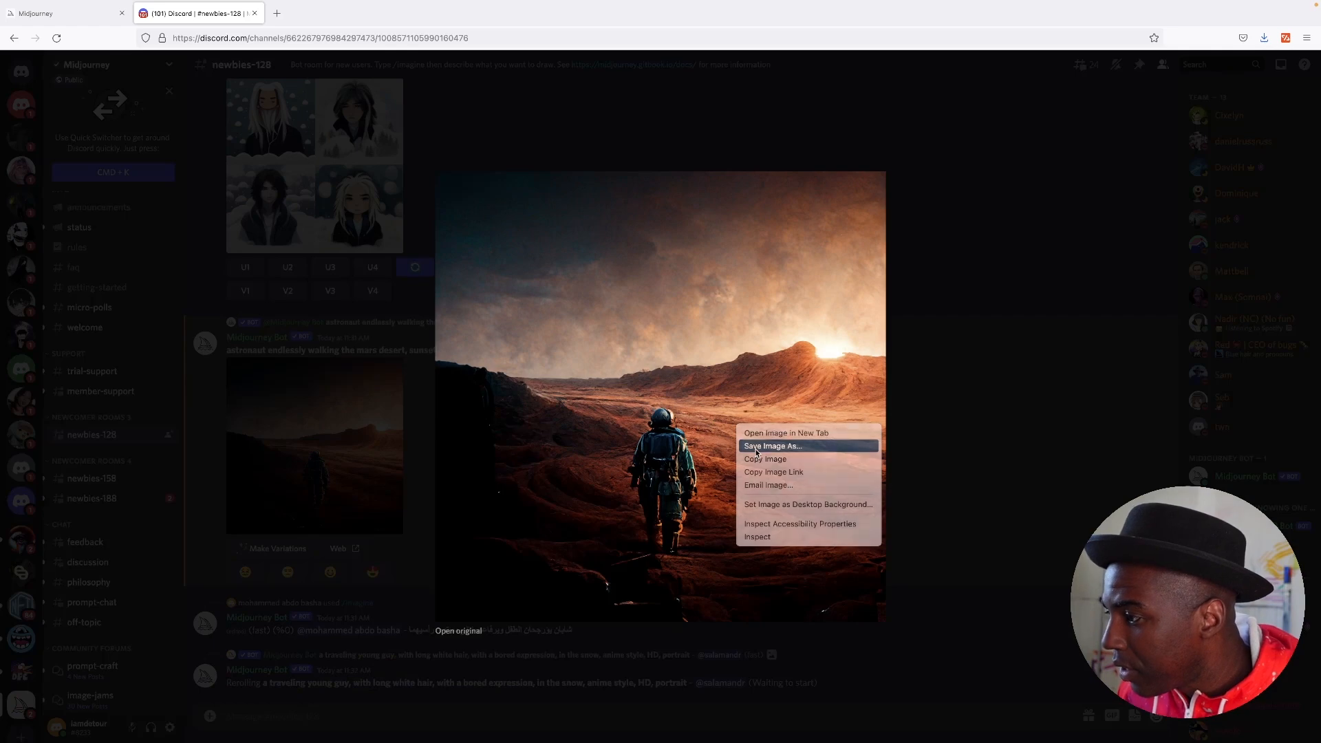
click(770, 446)
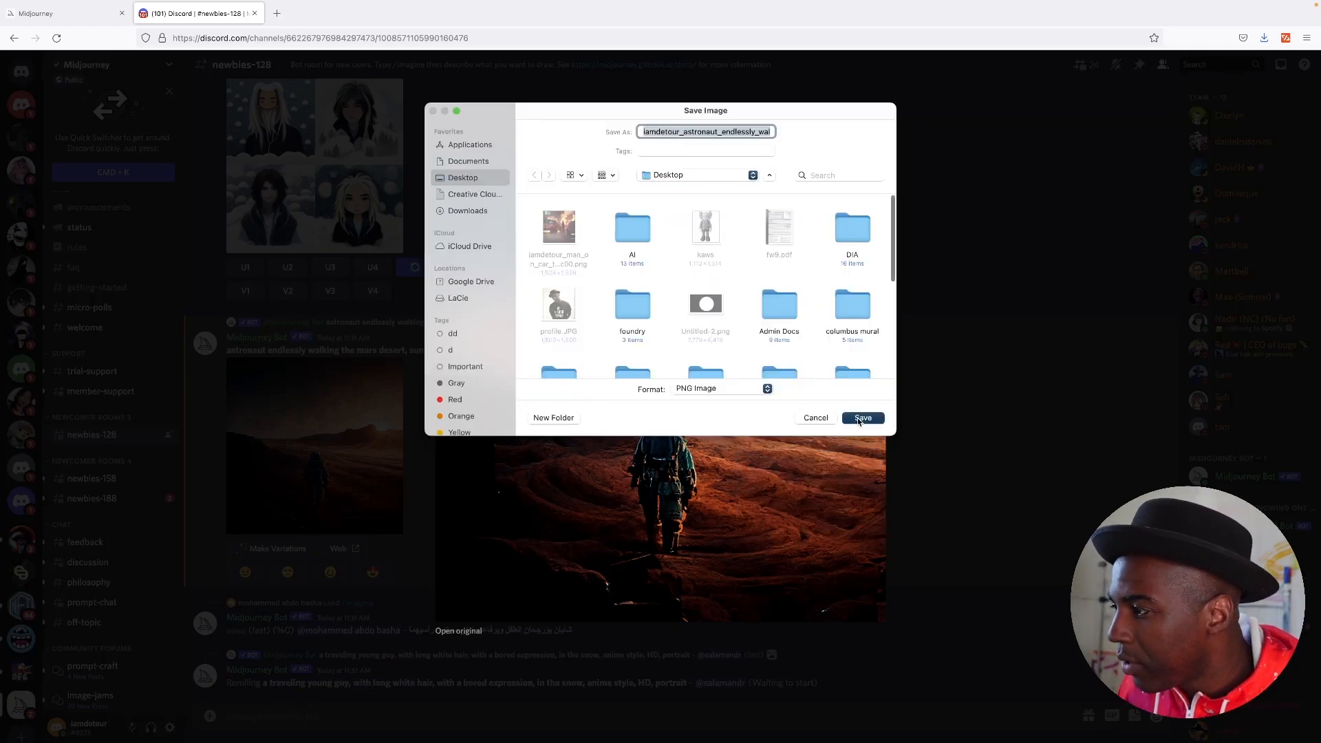
click(861, 417)
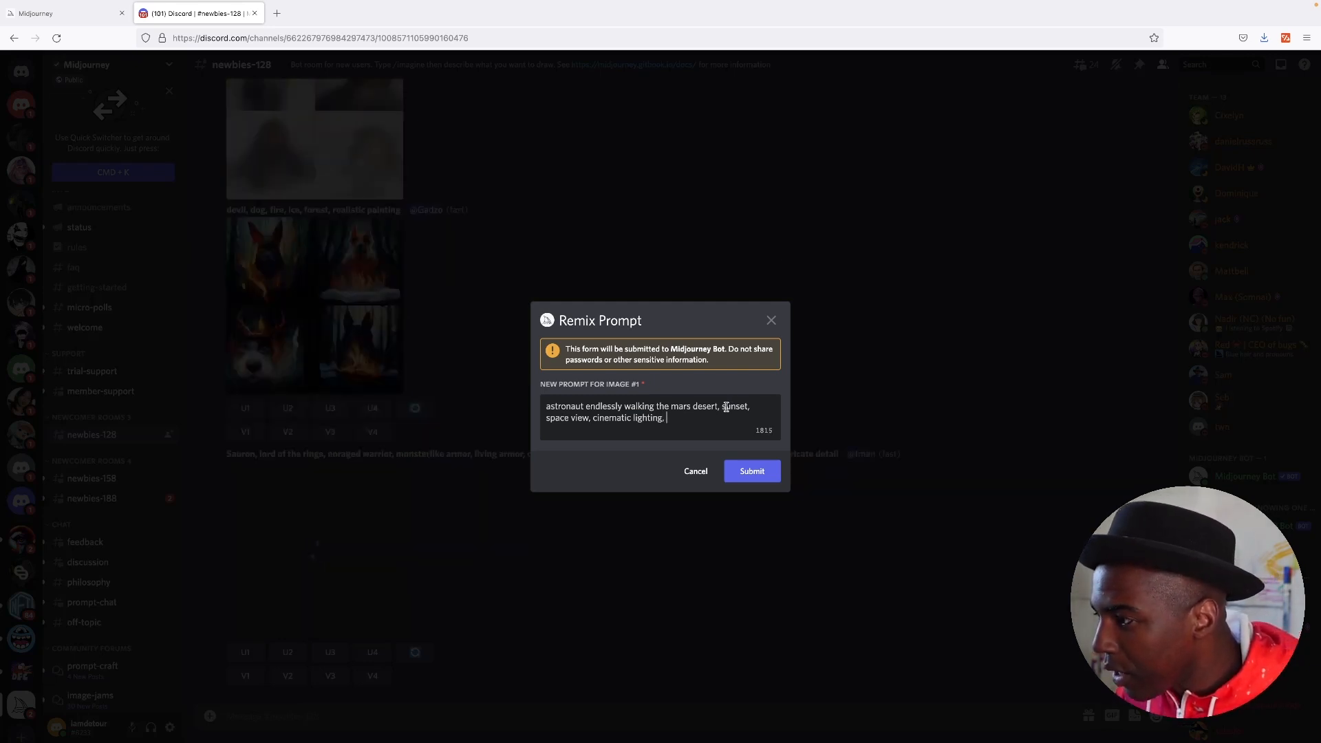
Remove 'sunset,' from the remix prompt, submit, and enlarge the new grid
double_click(735, 406)
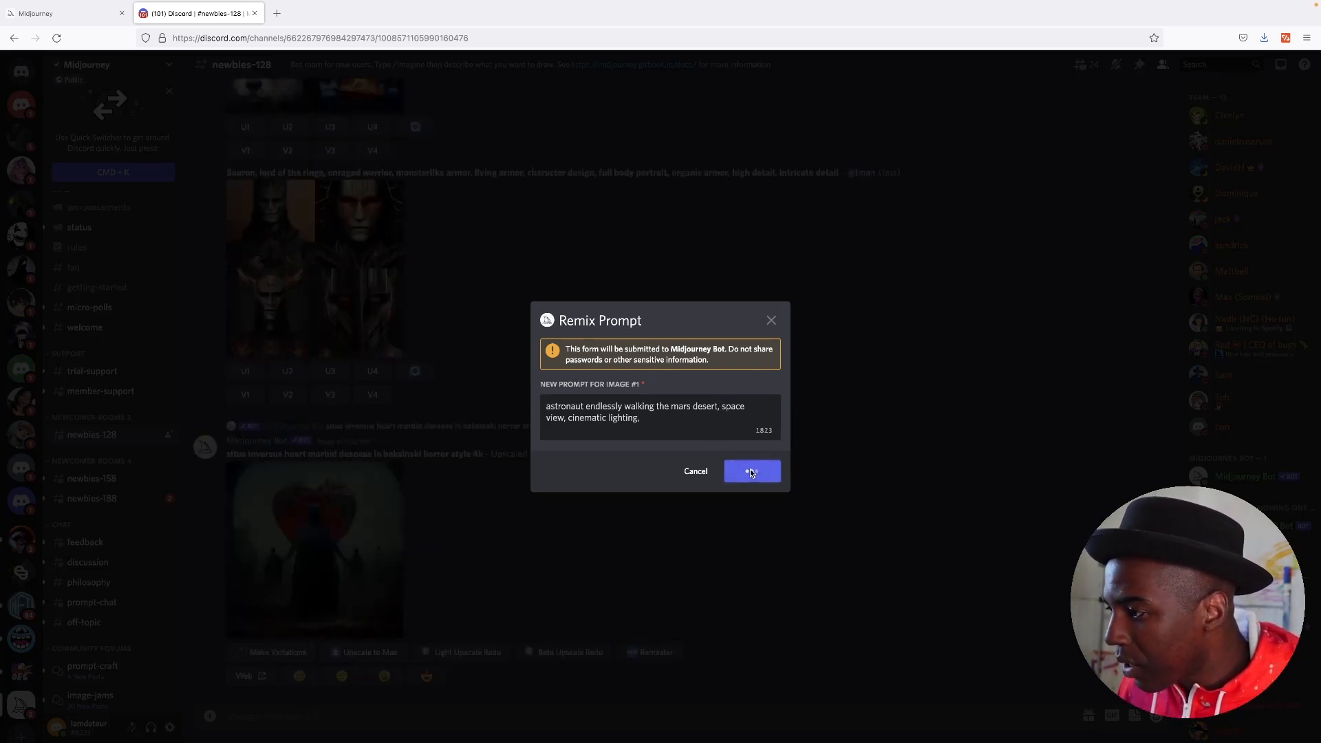
click(750, 470)
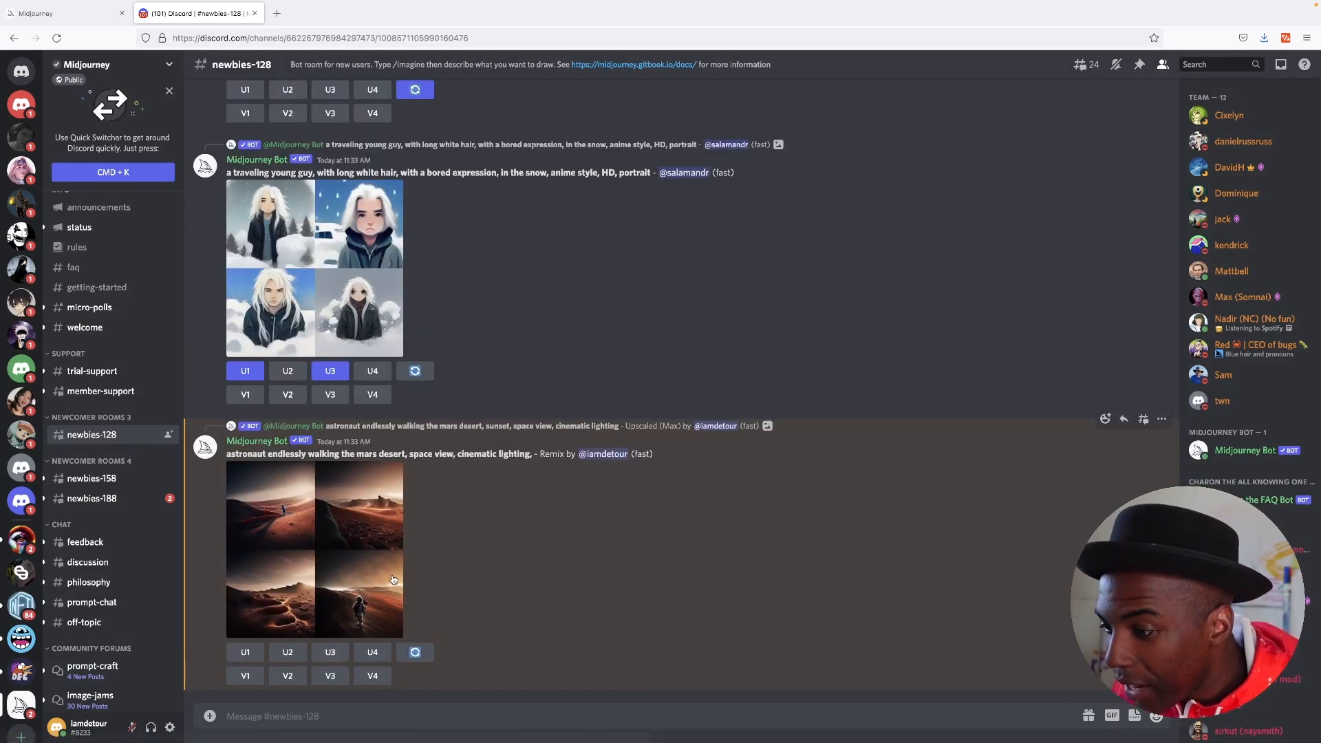
click(314, 552)
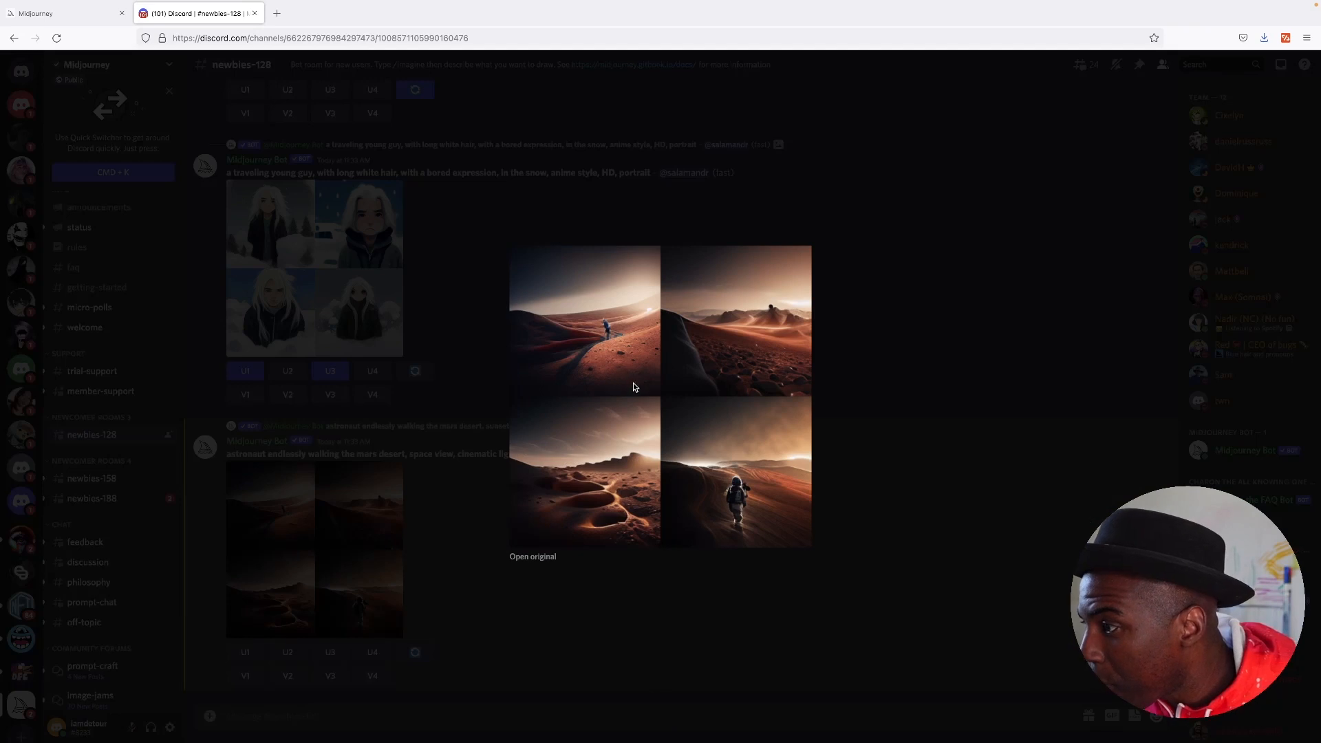
mouse_move(653, 459)
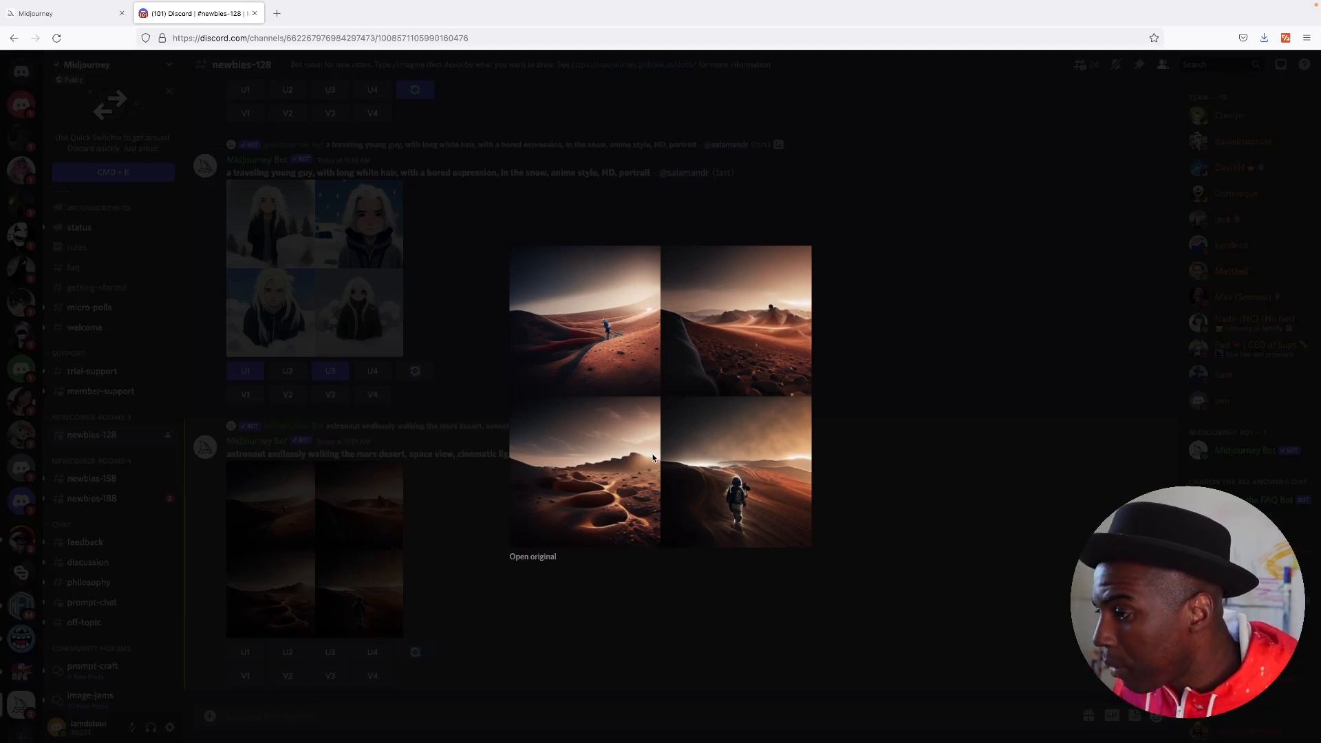
scroll(down, 3)
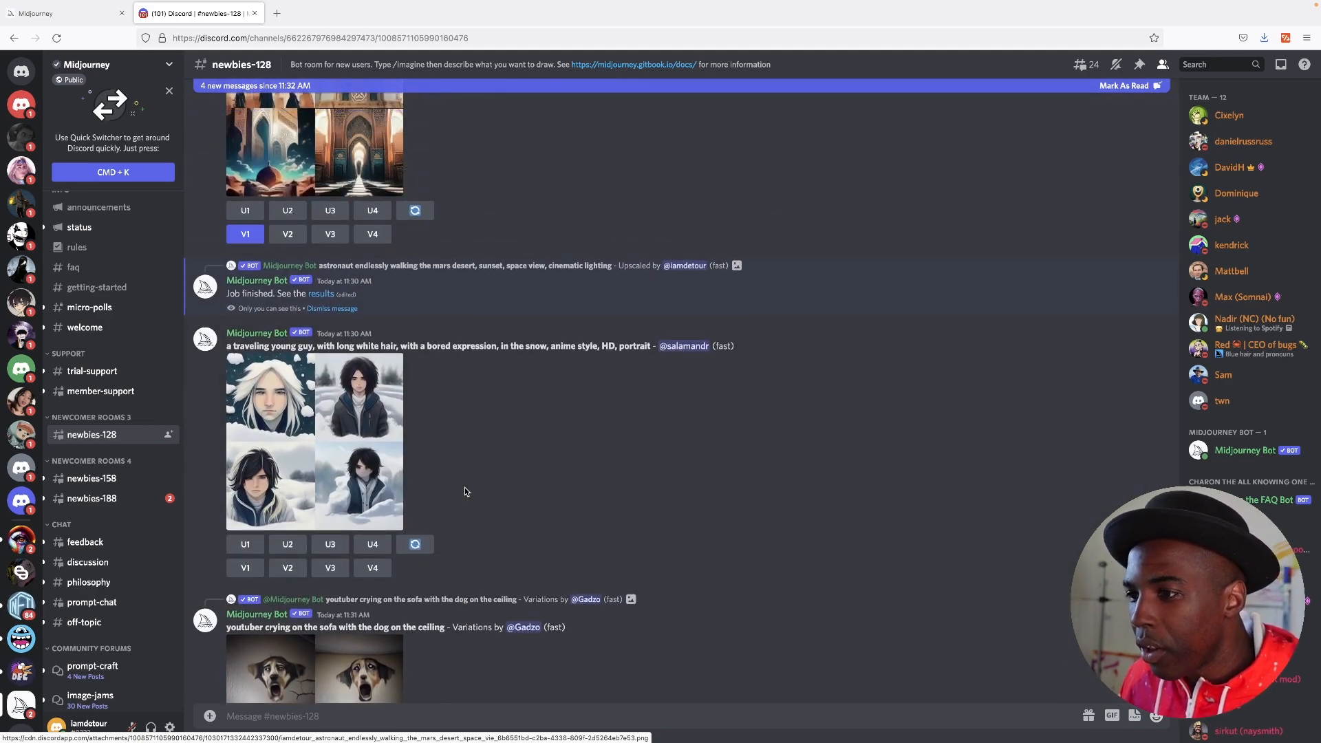
Scroll to the red-haired woman eclipse post and request variation V3
scroll(down, 3)
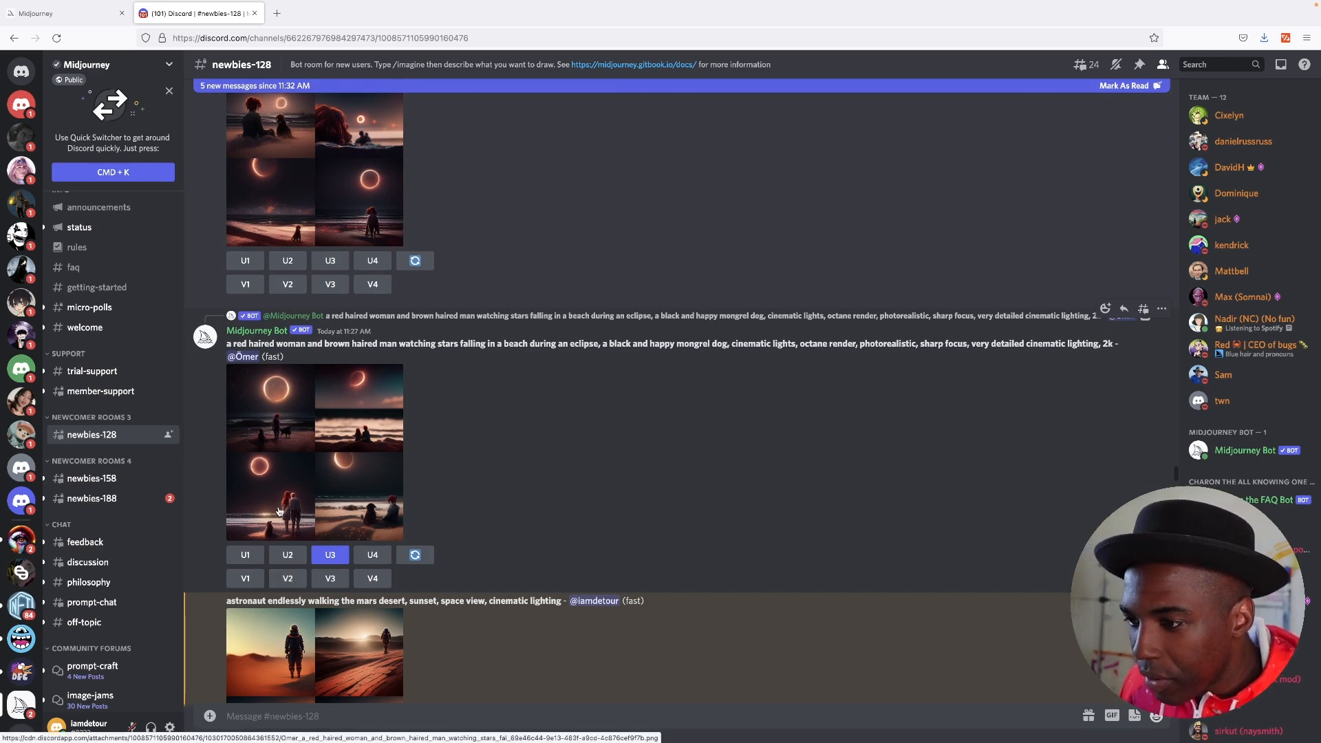
click(330, 578)
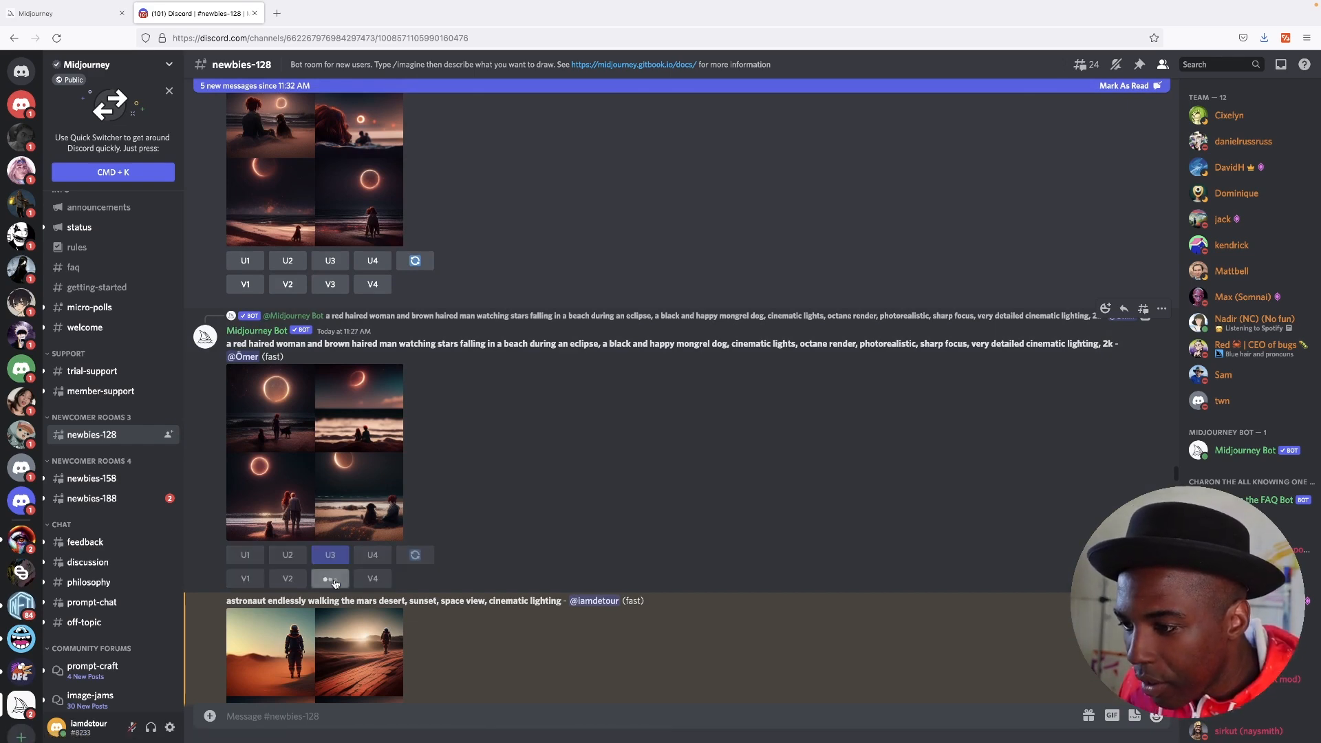
click(329, 578)
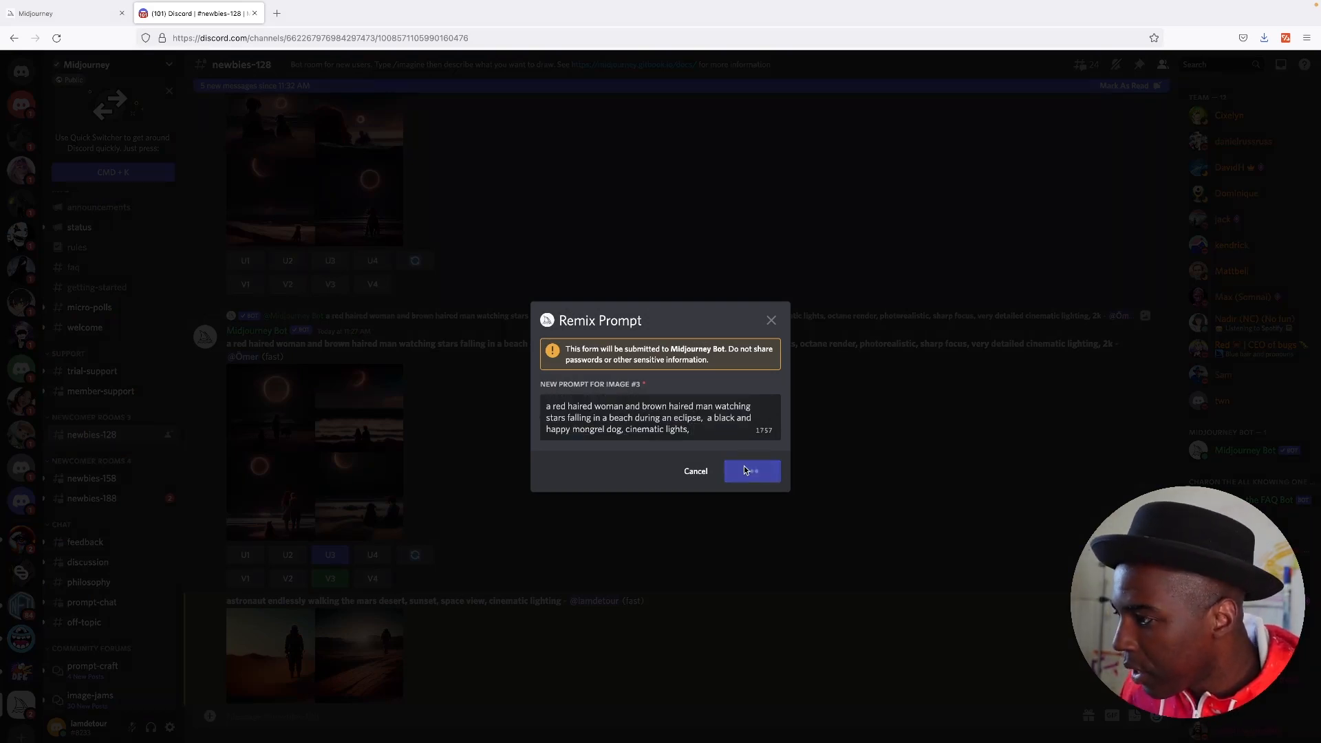
Submit the eclipse beach prompt trimmed after 'cinematic lights,' and watch the feed for the finished remix
click(750, 470)
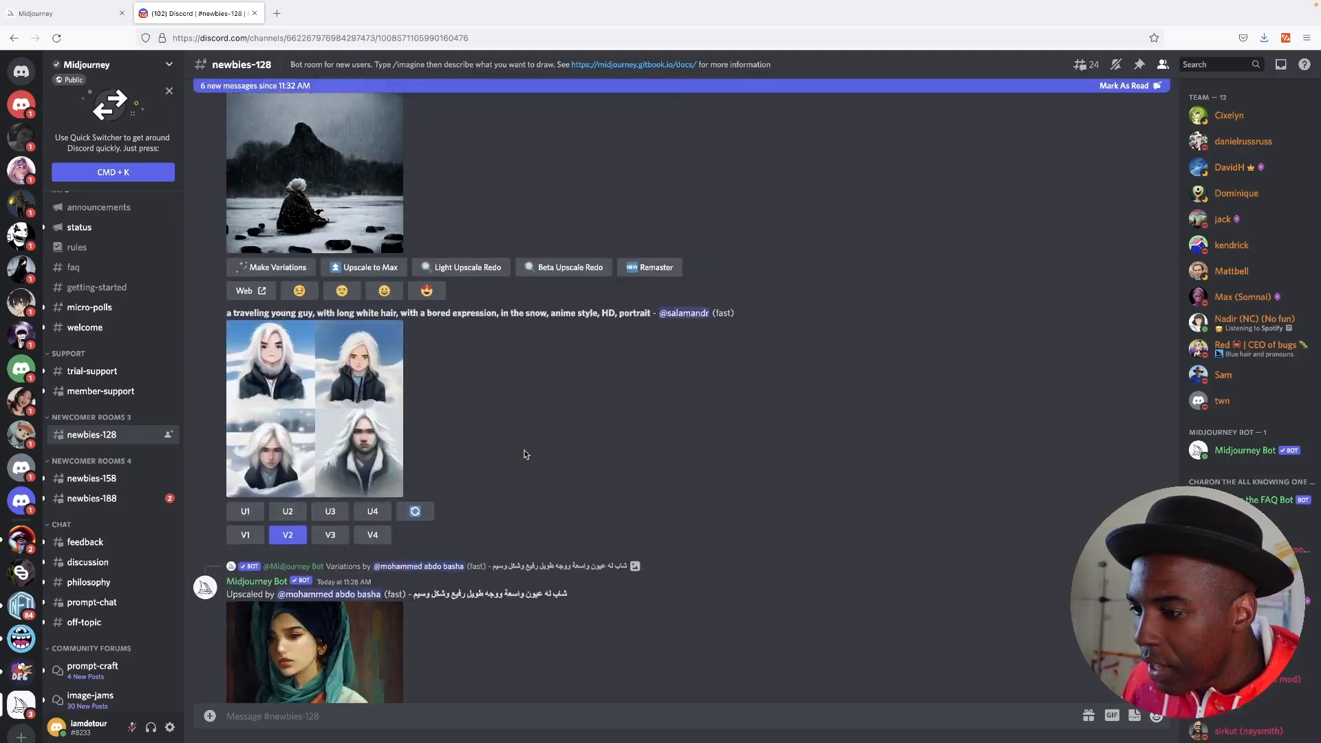
scroll(down, 3)
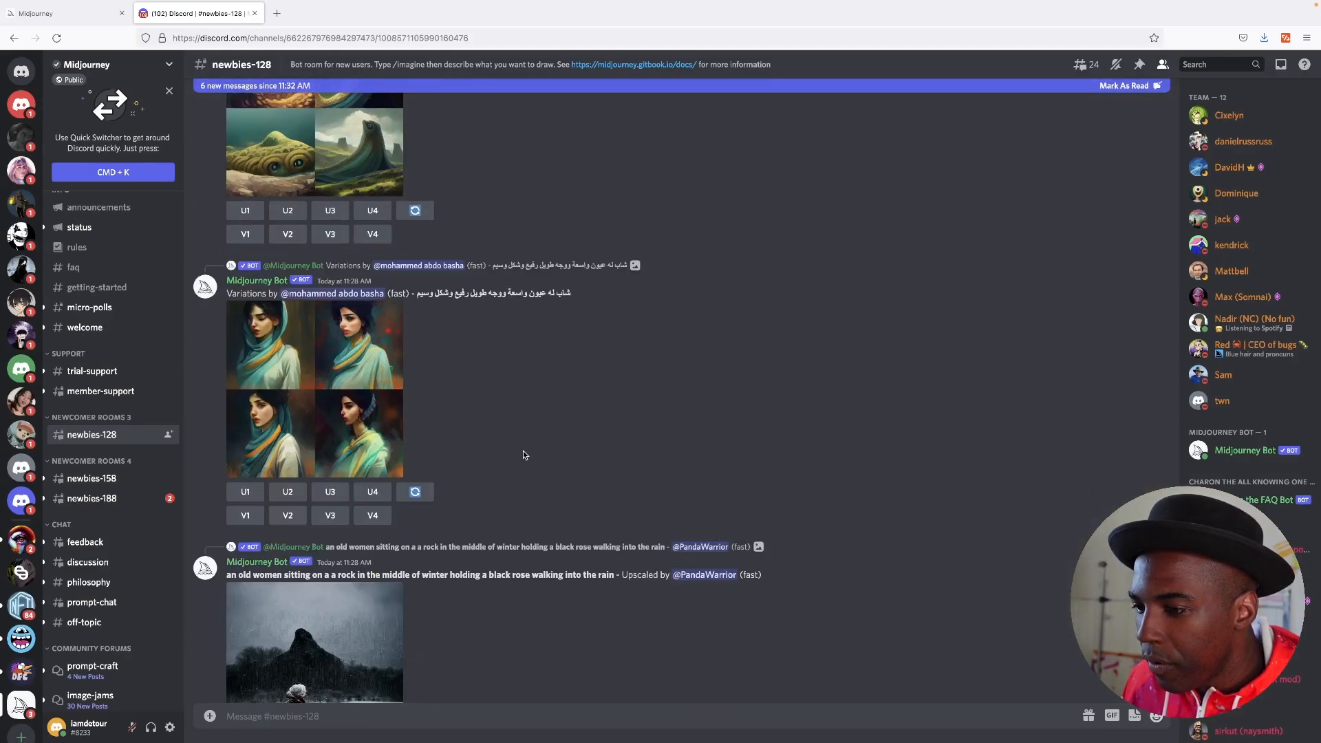
scroll(down, 3)
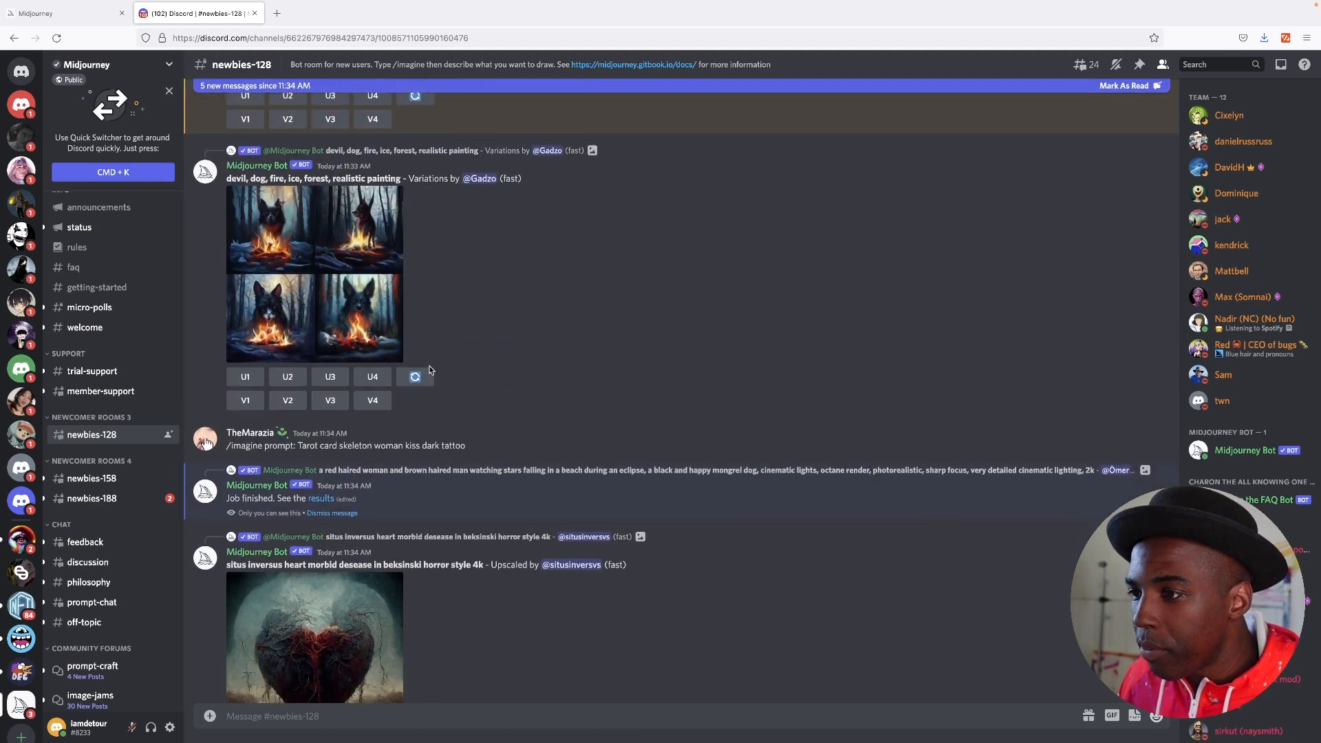
scroll(down, 3)
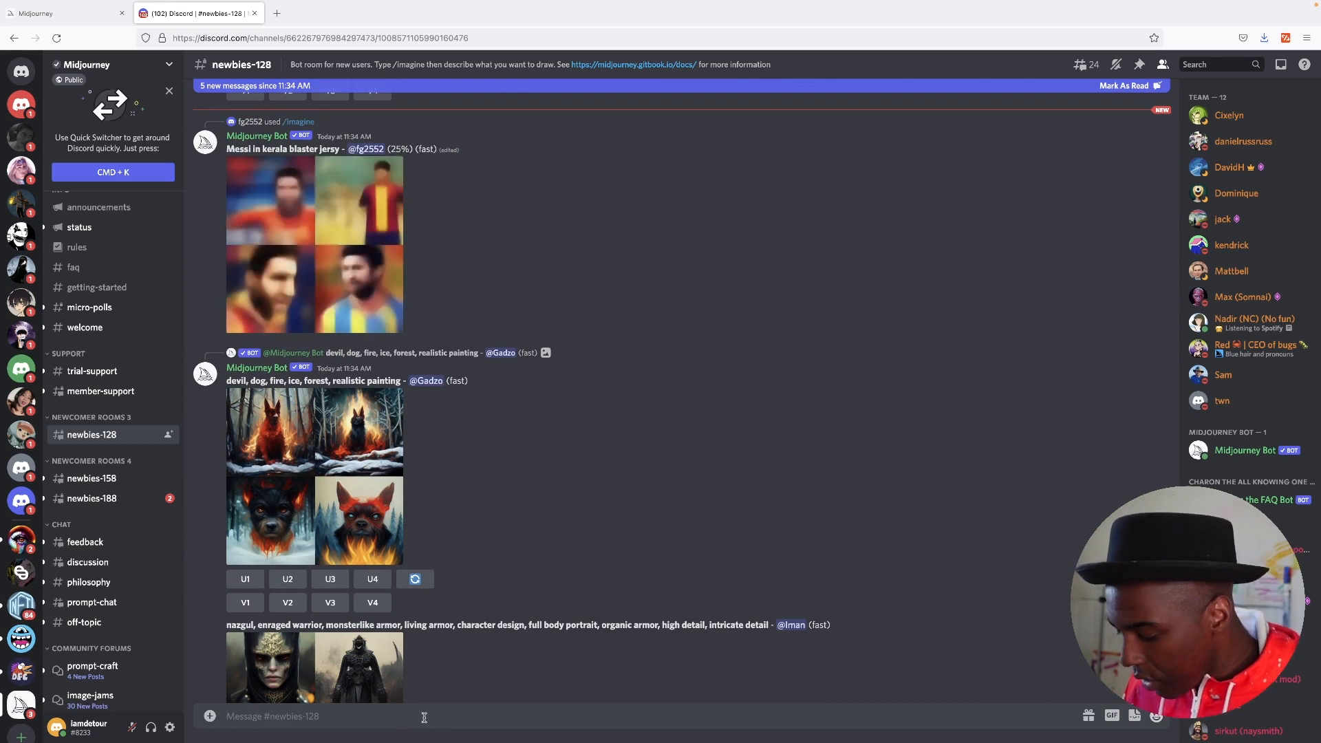
Send /subscribe to the Midjourney bot, then follow its personal link to the Midjourney site
text(/)
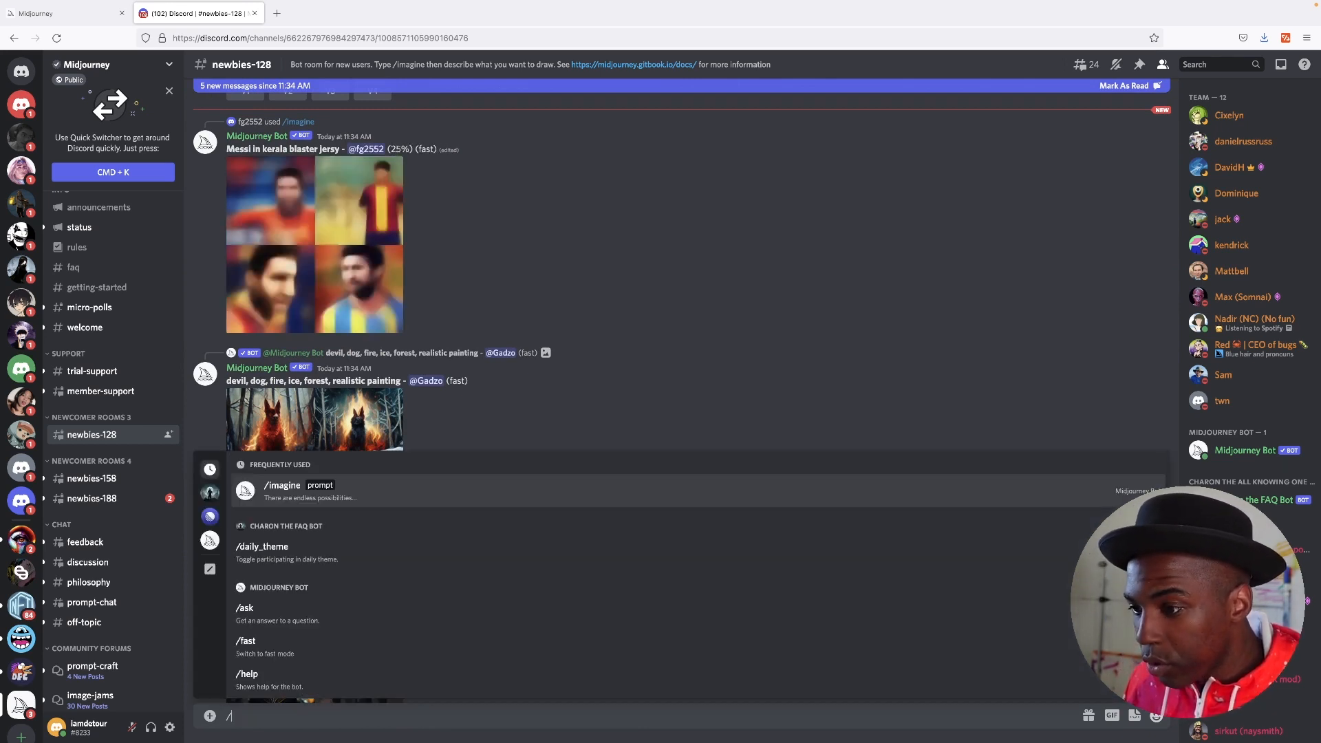
text(s)
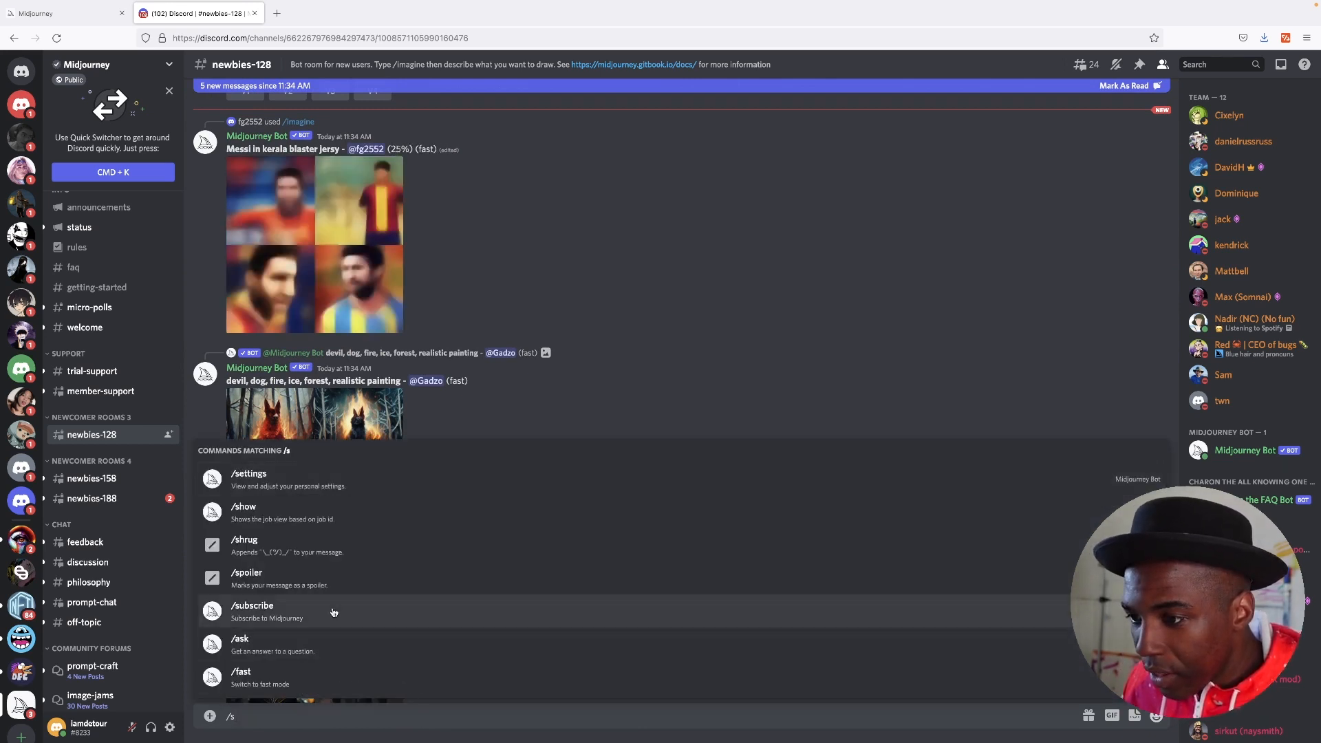
text(u)
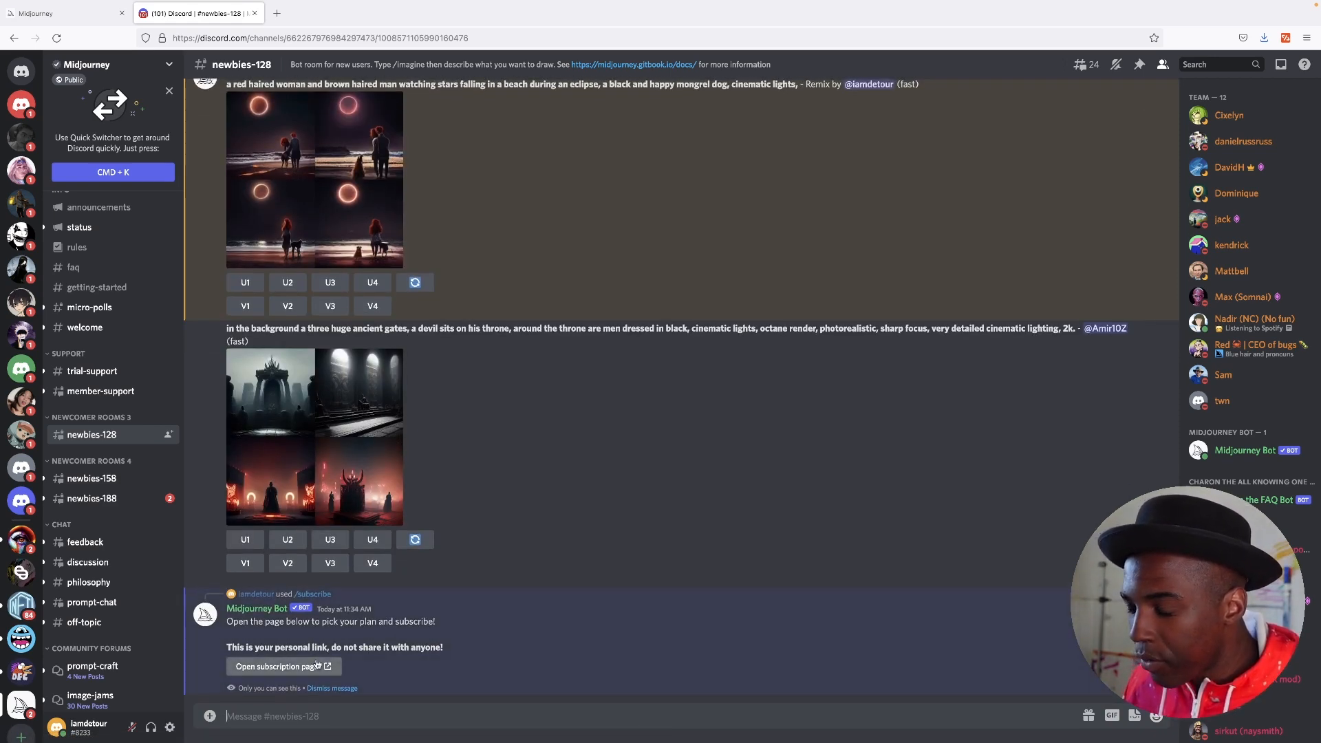
click(279, 667)
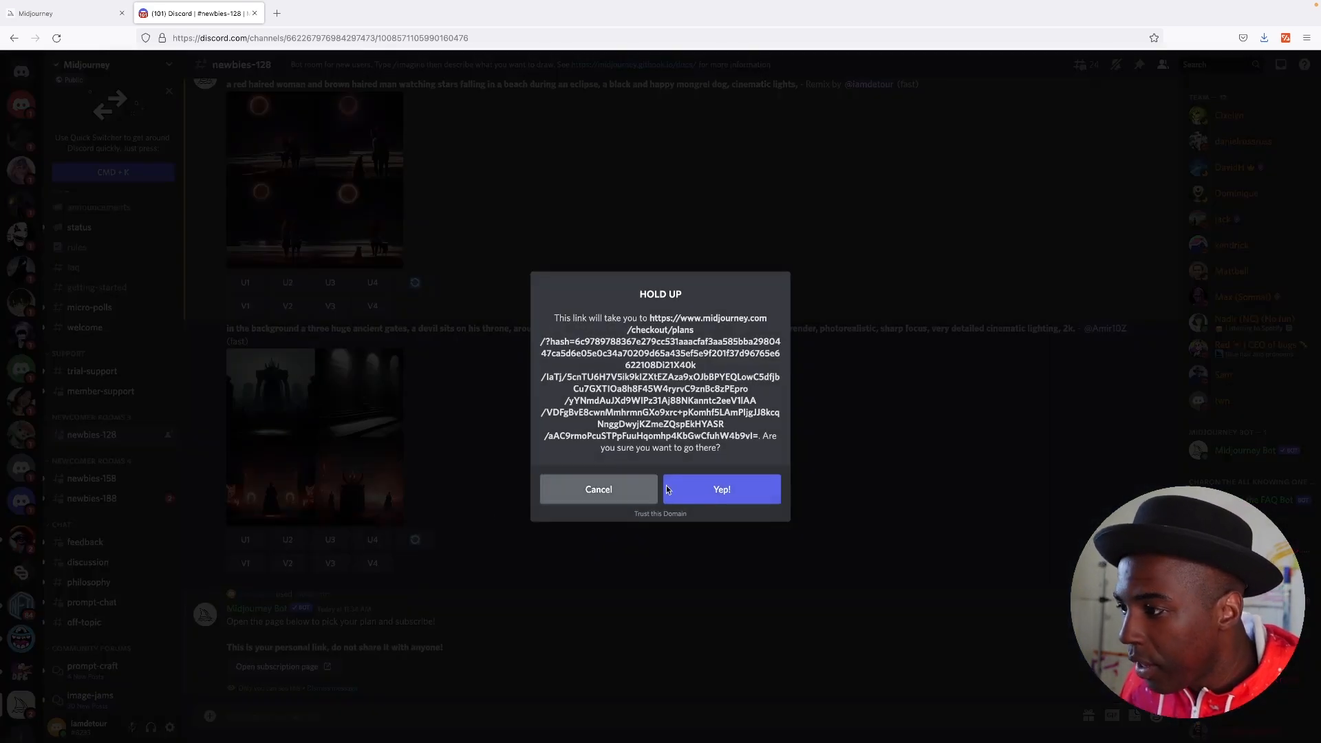
click(720, 489)
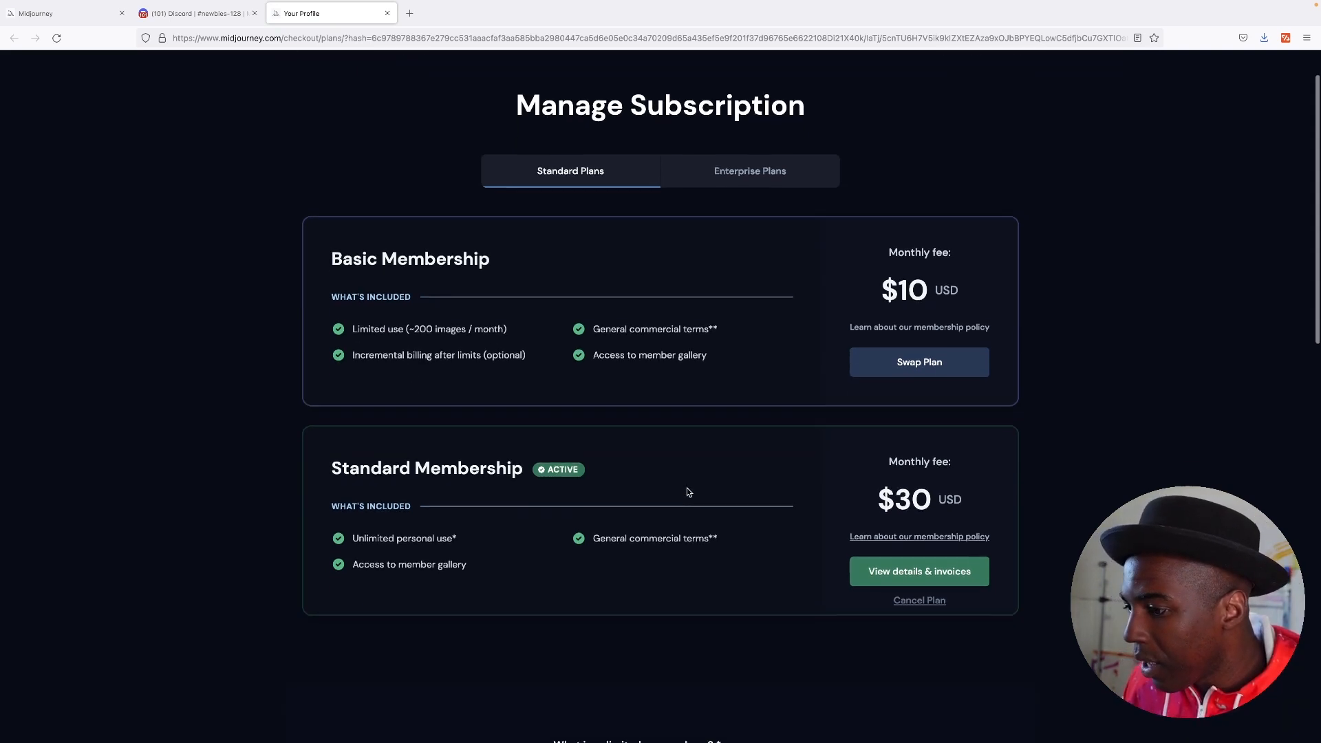
Scroll past the Basic and Standard plans on the Manage Subscription page to the FAQ
scroll(down, 3)
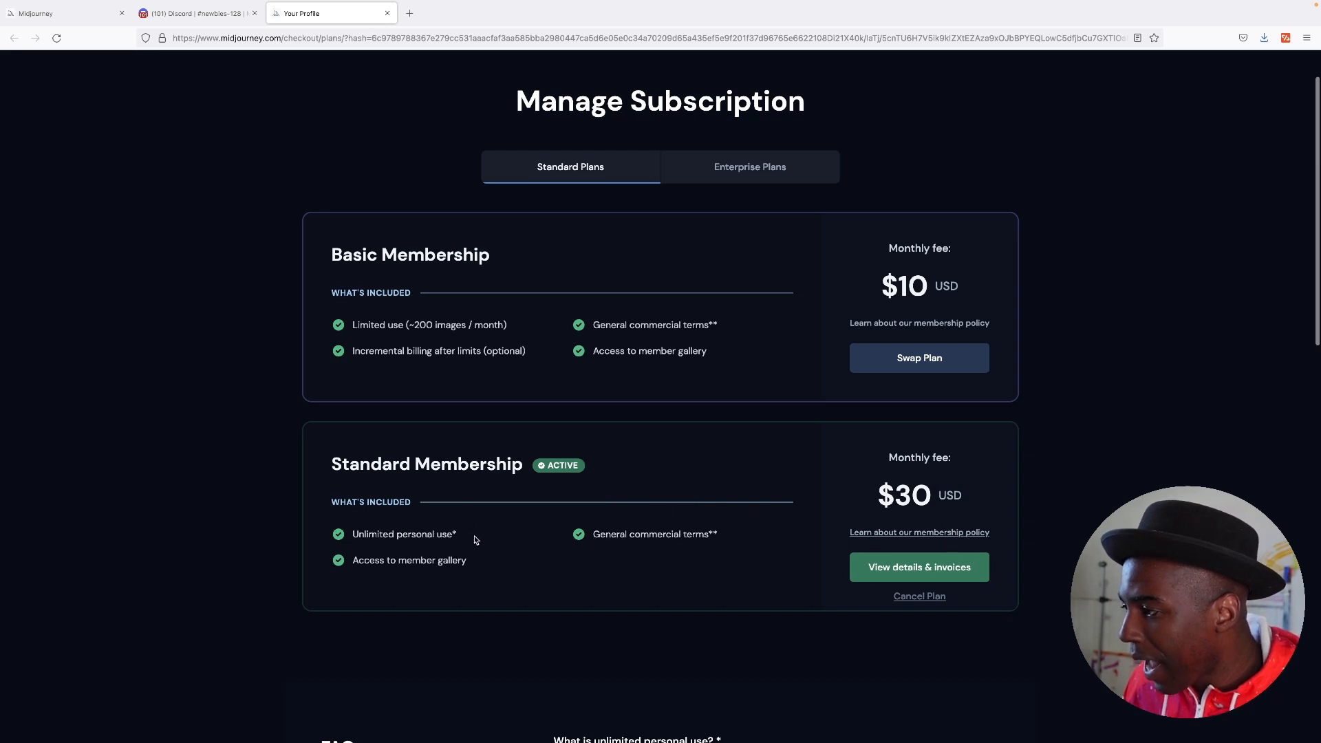
mouse_move(559, 487)
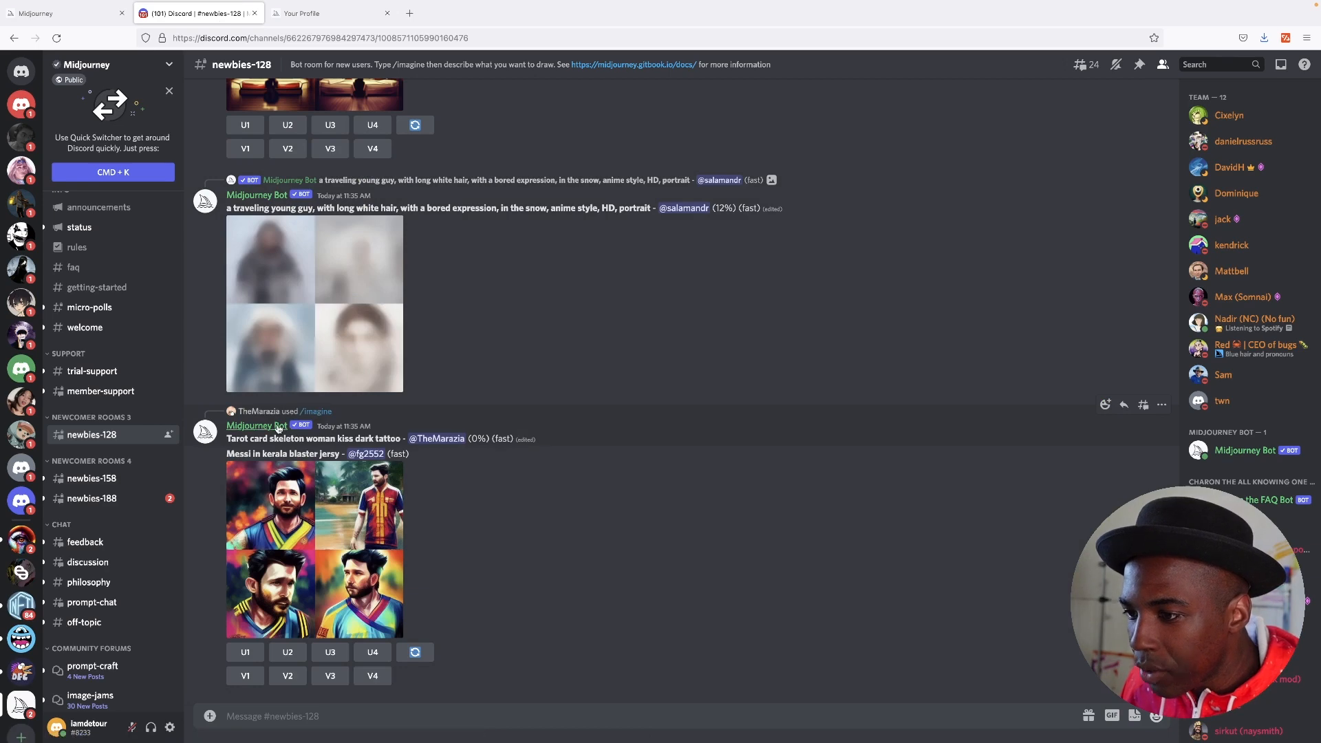
Browse the Midjourney Bot DMs and enlarge the colourful black-hole spear image
click(257, 425)
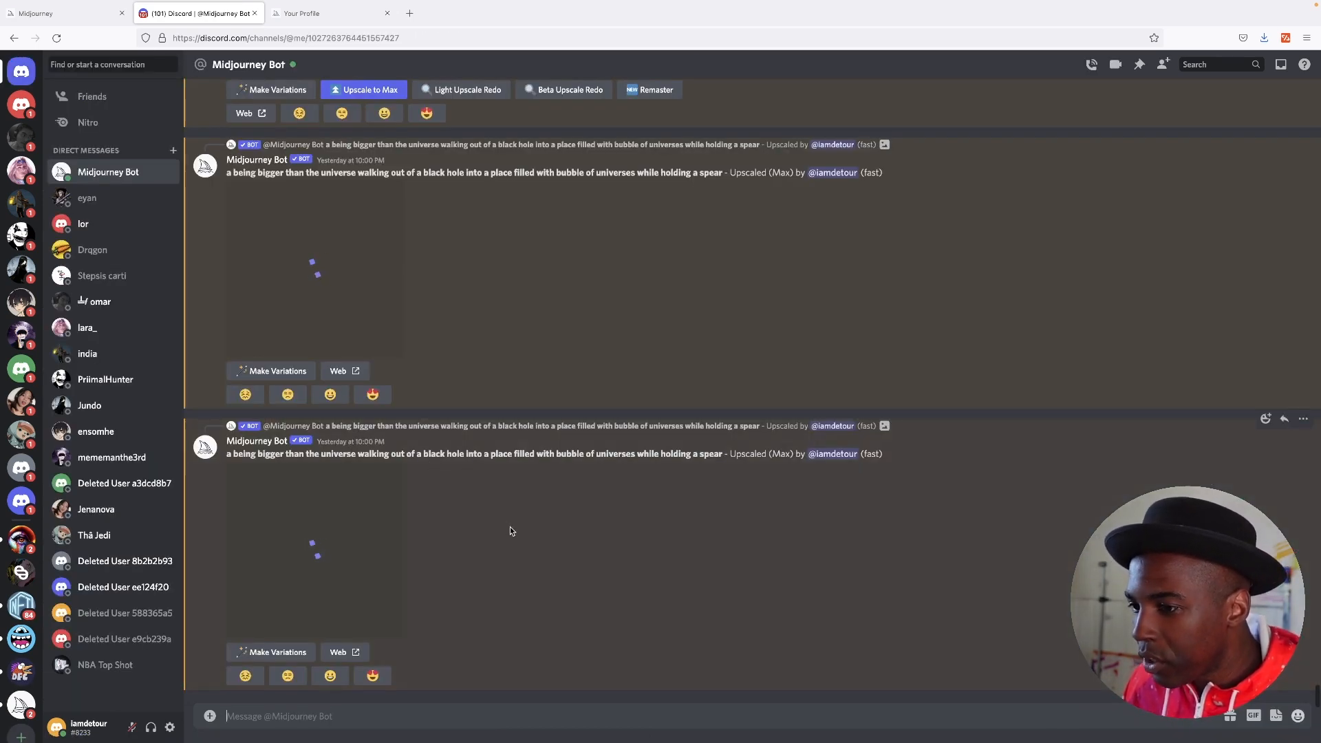
scroll(down, 3)
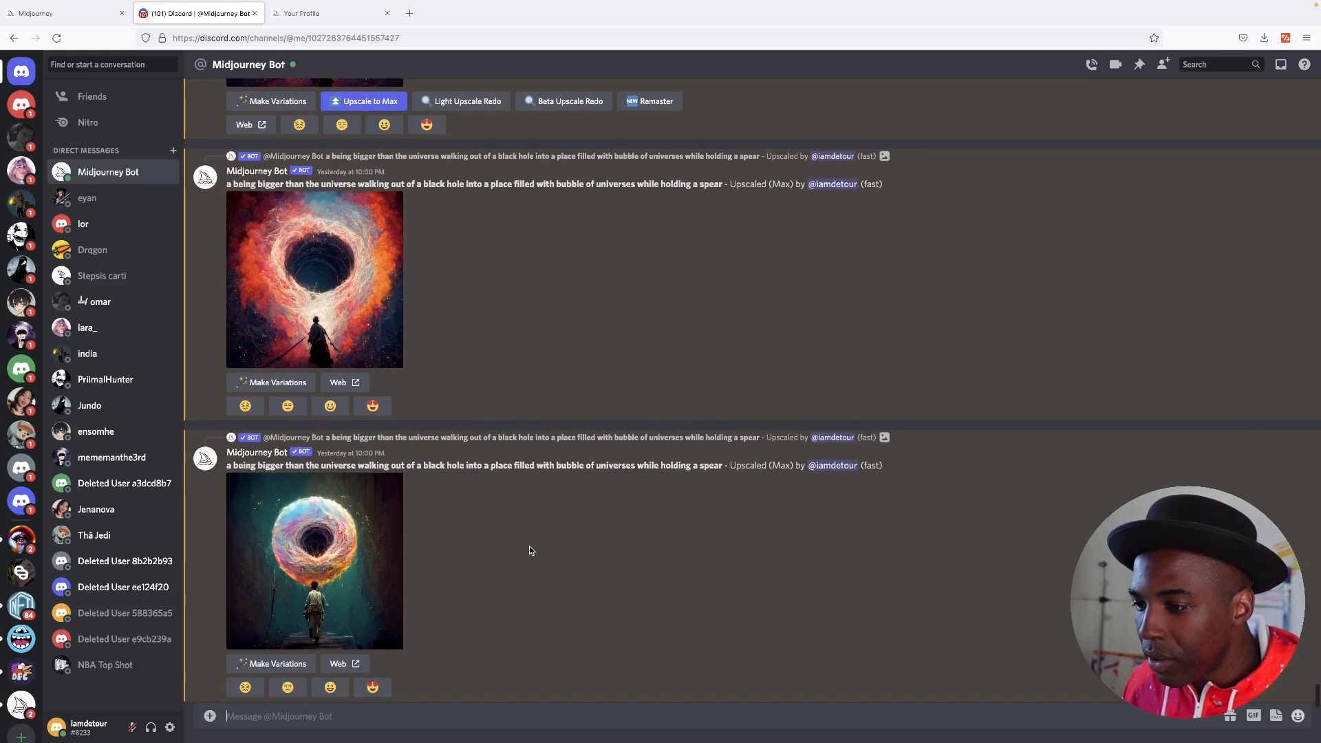
mouse_move(361, 552)
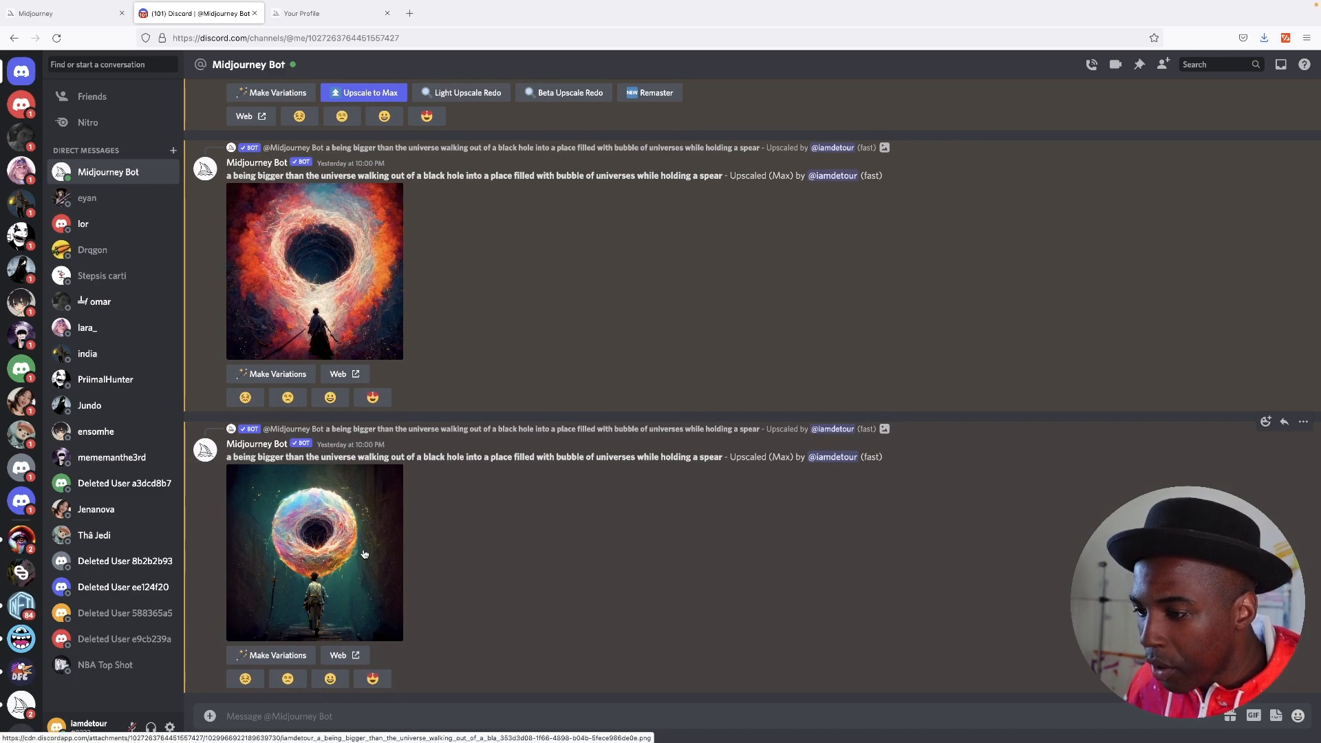
click(315, 554)
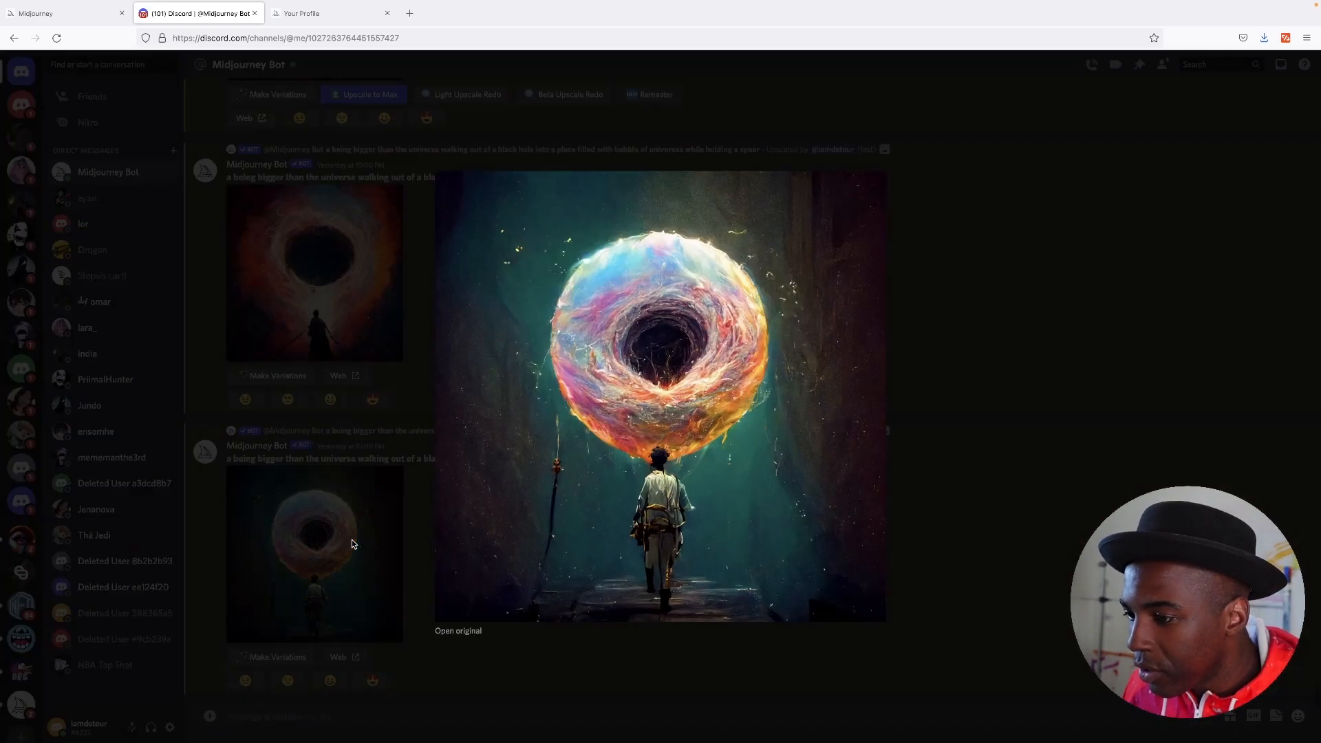
mouse_move(669, 402)
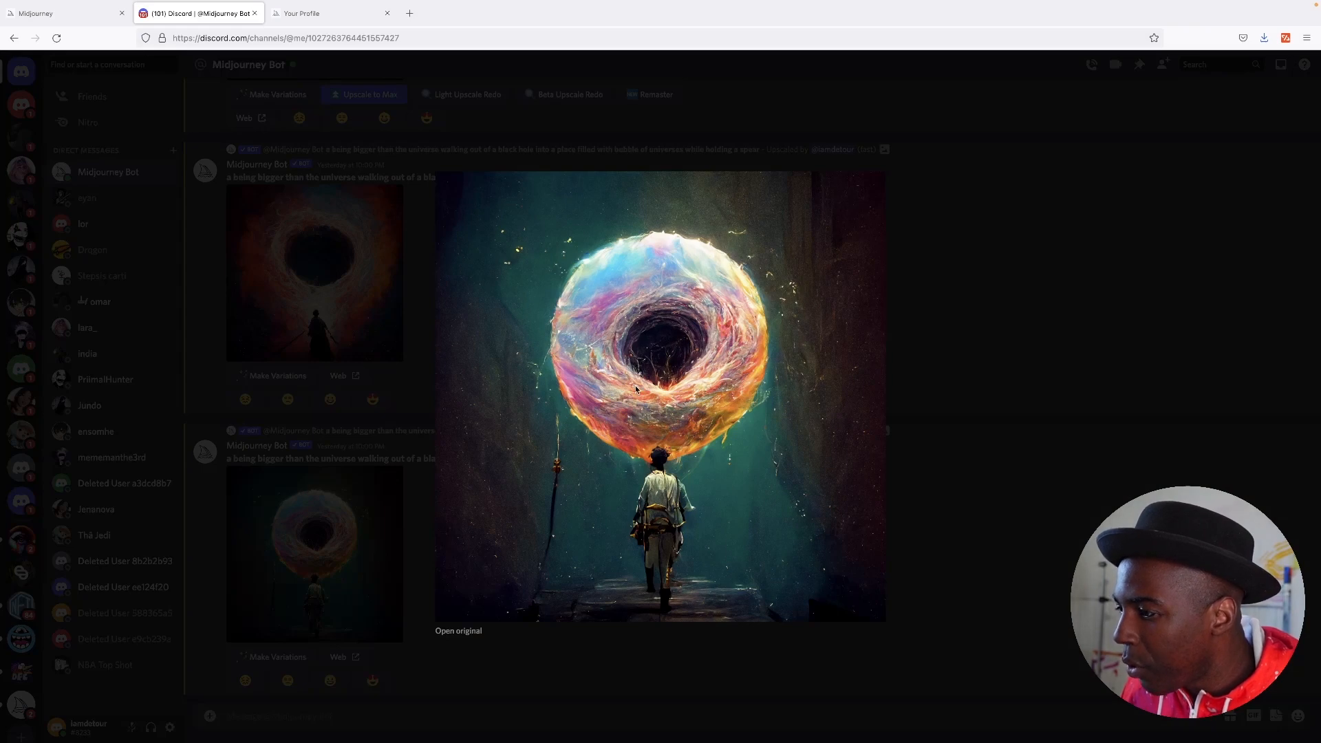
mouse_move(545, 492)
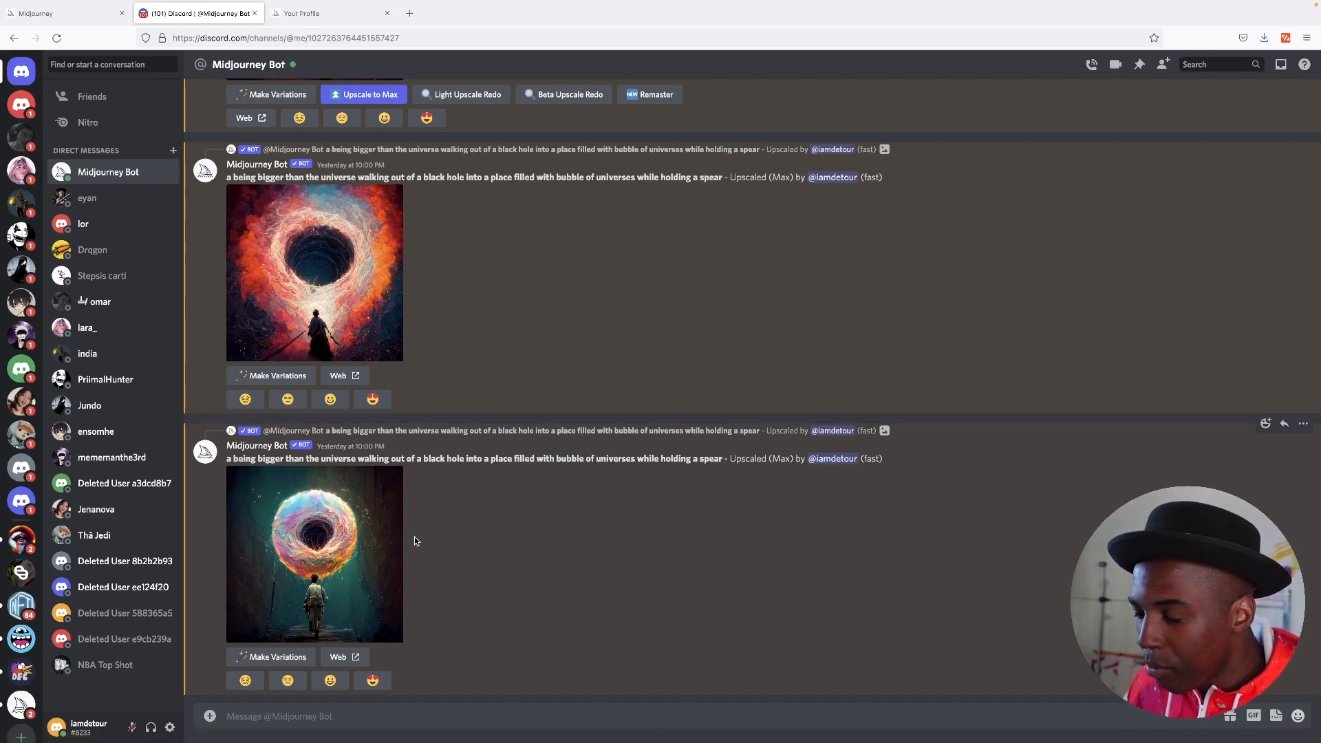
scroll(down, 3)
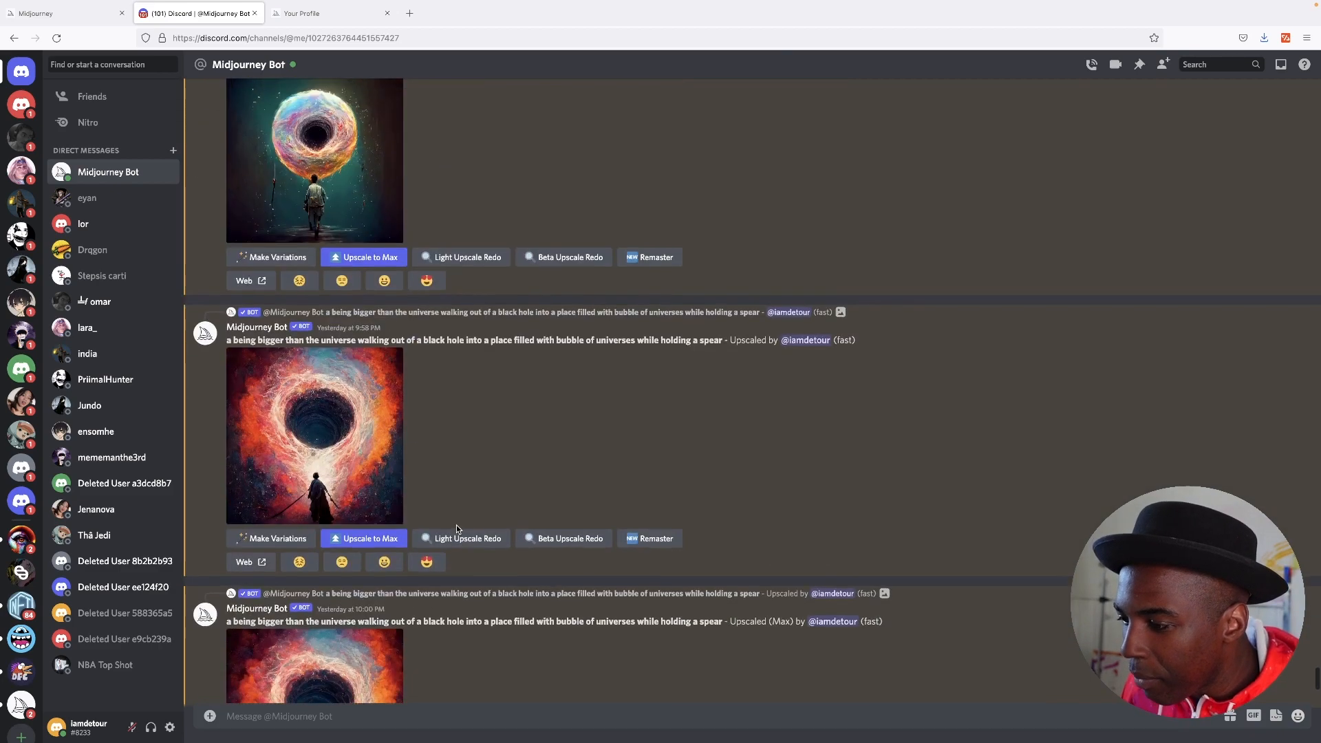
scroll(down, 3)
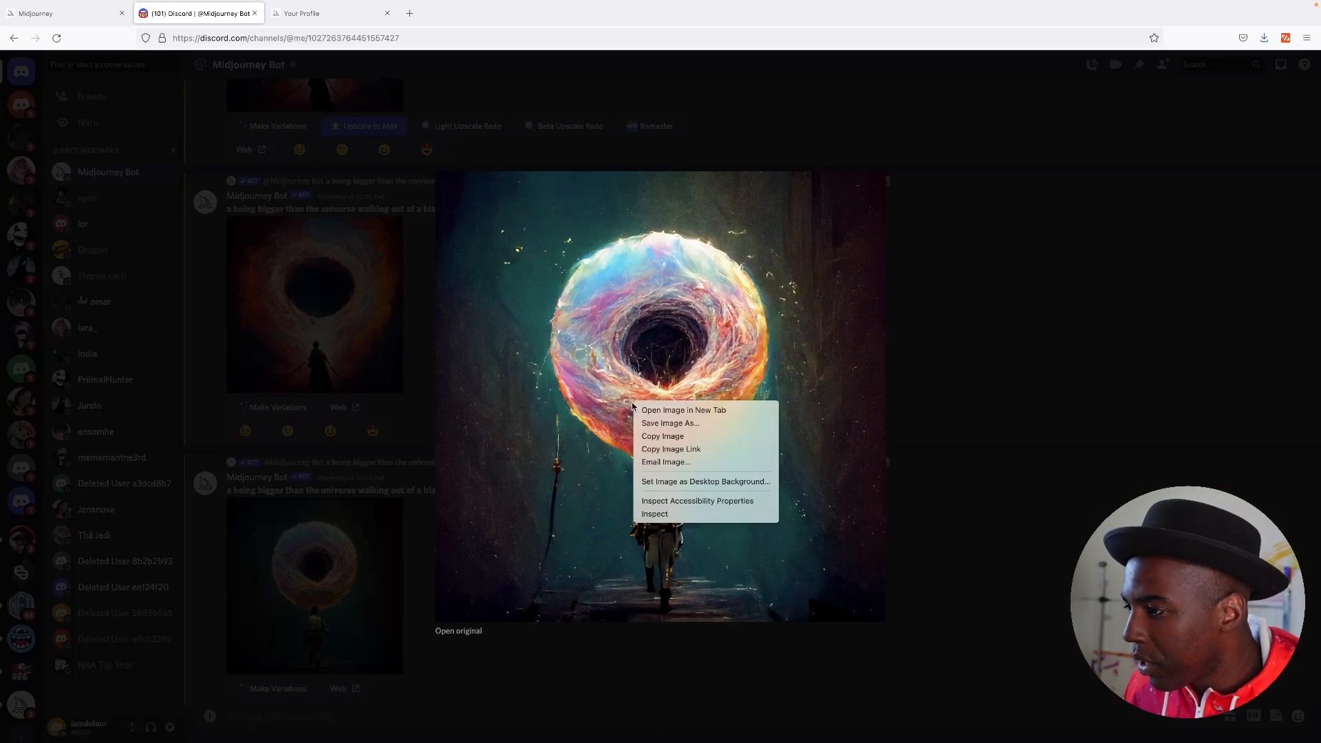
mouse_move(669, 422)
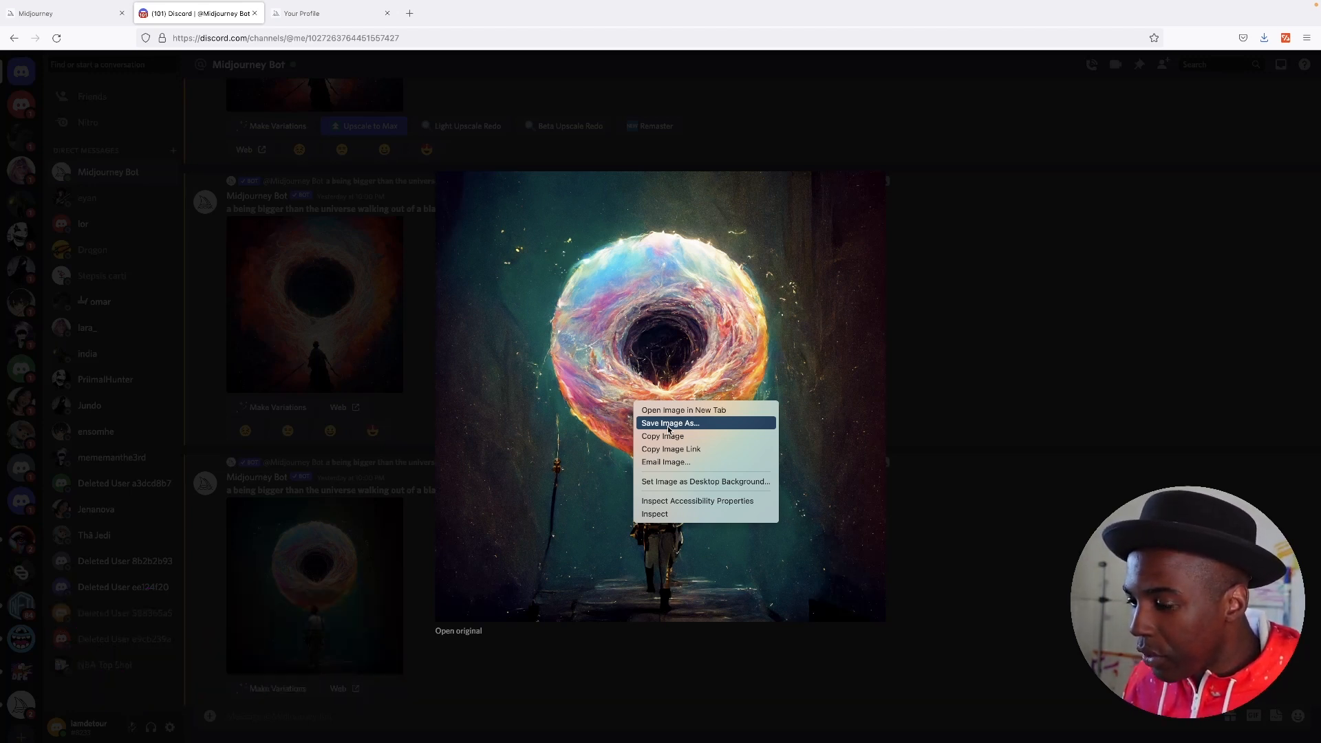
mouse_move(491, 540)
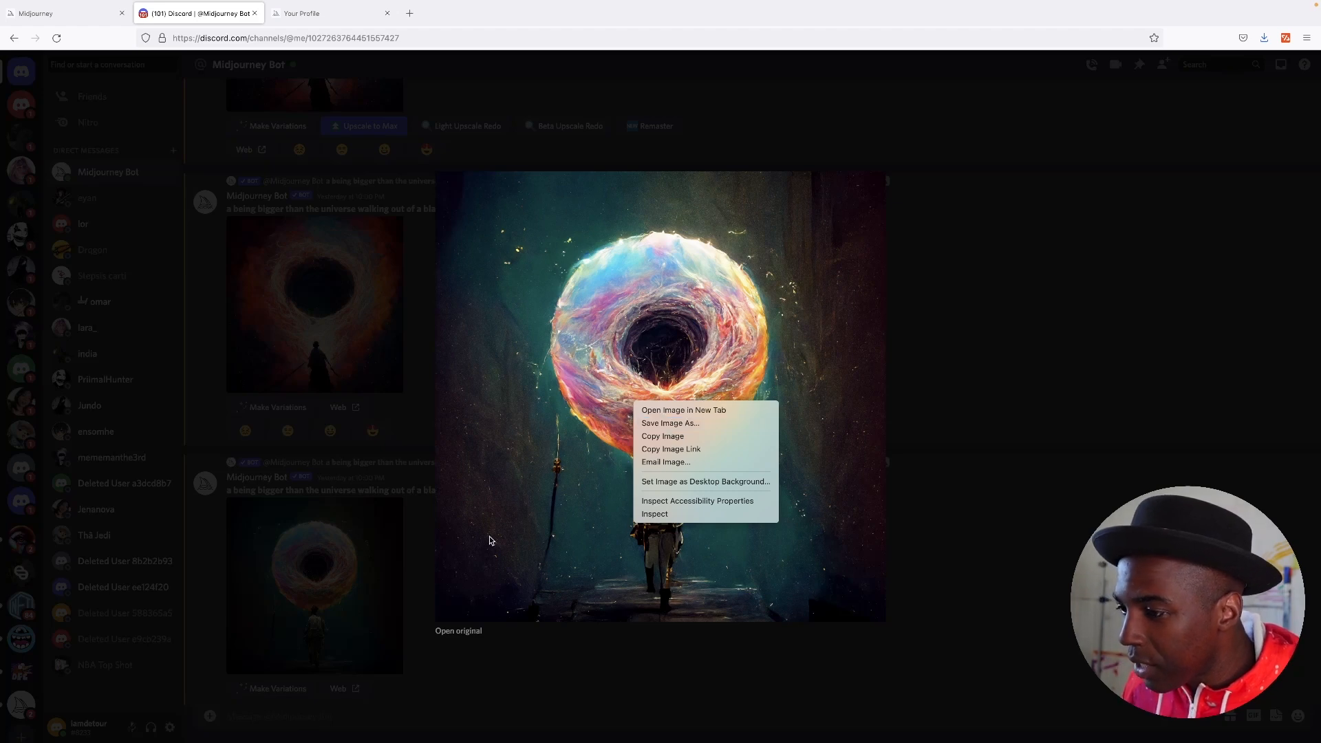